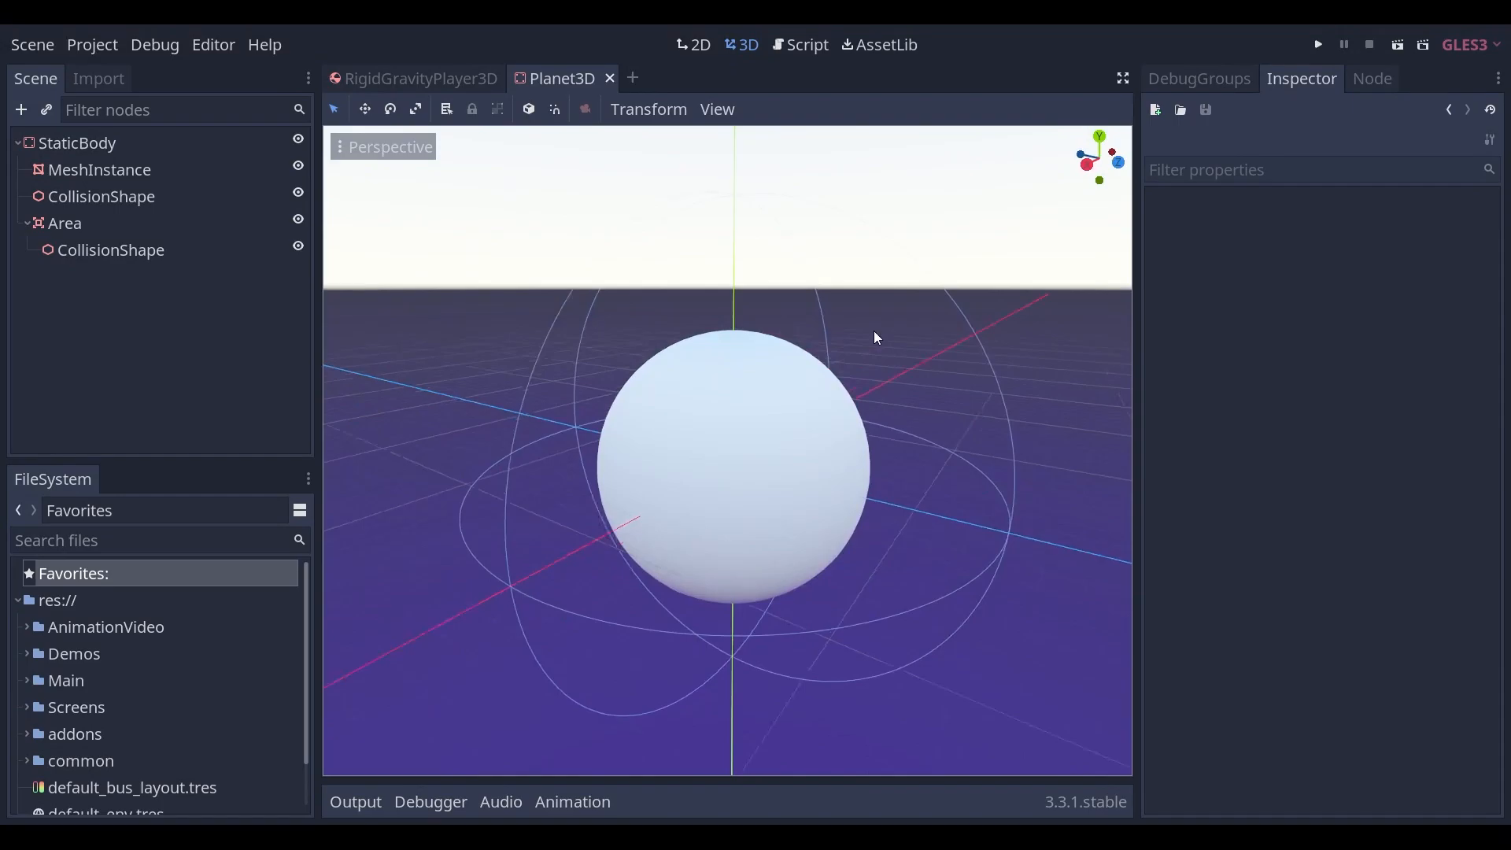
Review the astronaut scene, then inspect the planet's StaticBody and sphere mesh (radius 6, height 12)
{"action": "left_click", "coordinate": [418, 78]}
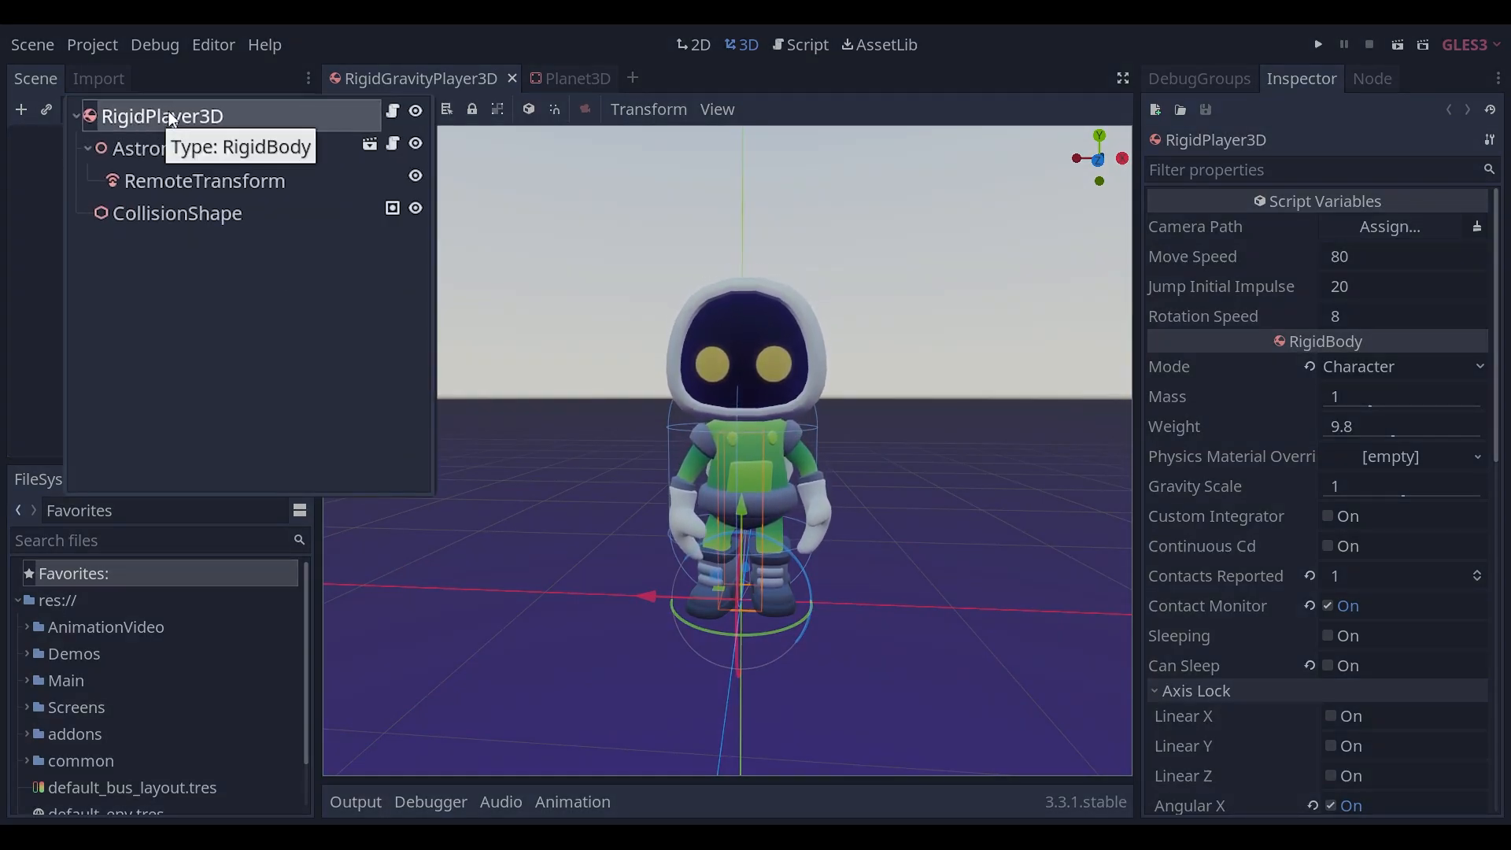
{"action": "left_click", "coordinate": [562, 78]}
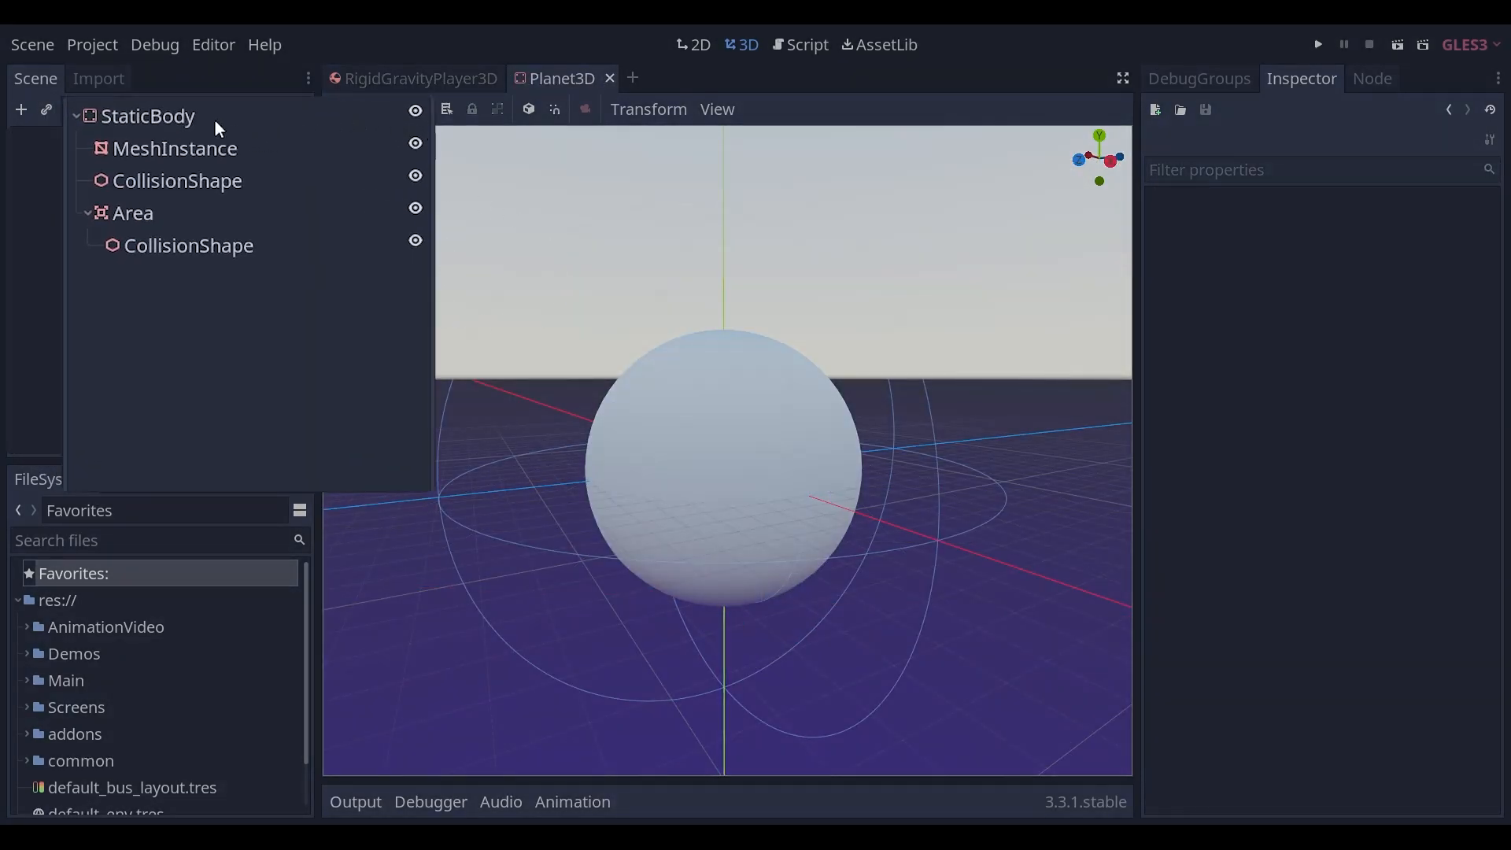
{"action": "left_click", "coordinate": [147, 115]}
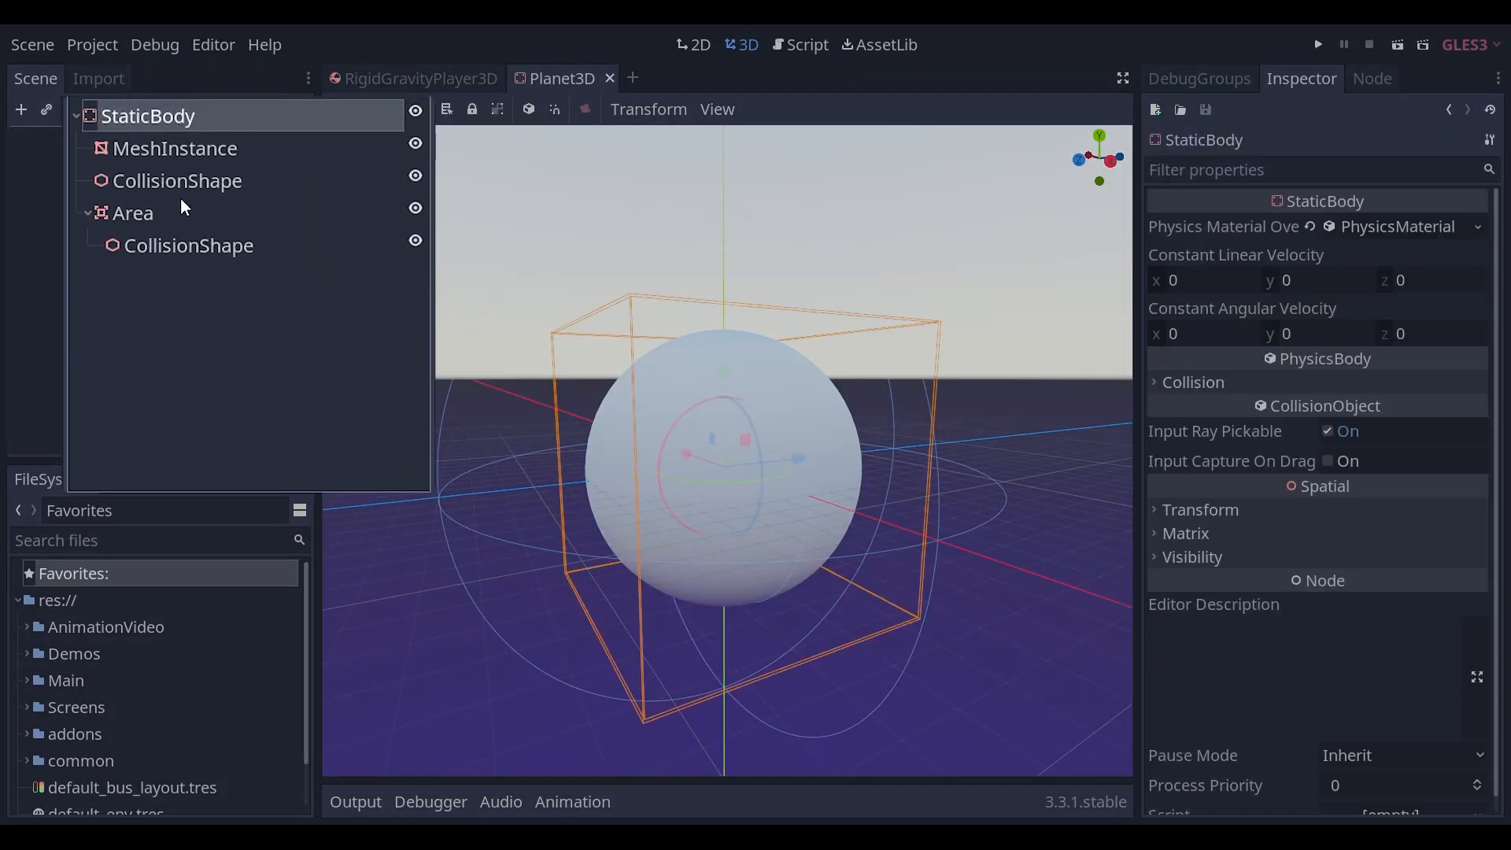
{"action": "left_click", "coordinate": [132, 214]}
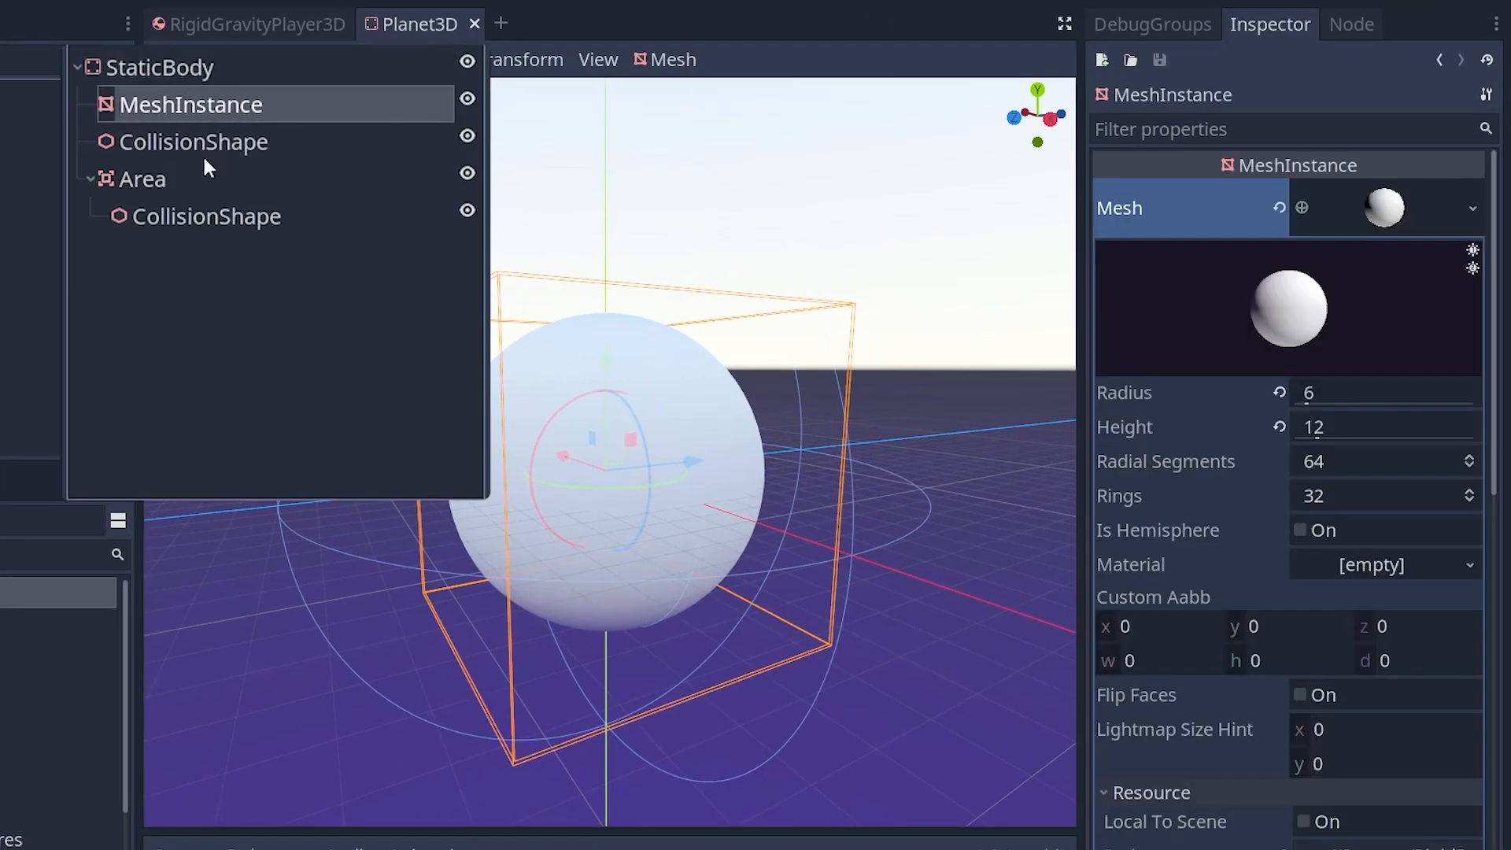
{"action": "mouse_move", "coordinate": [210, 142]}
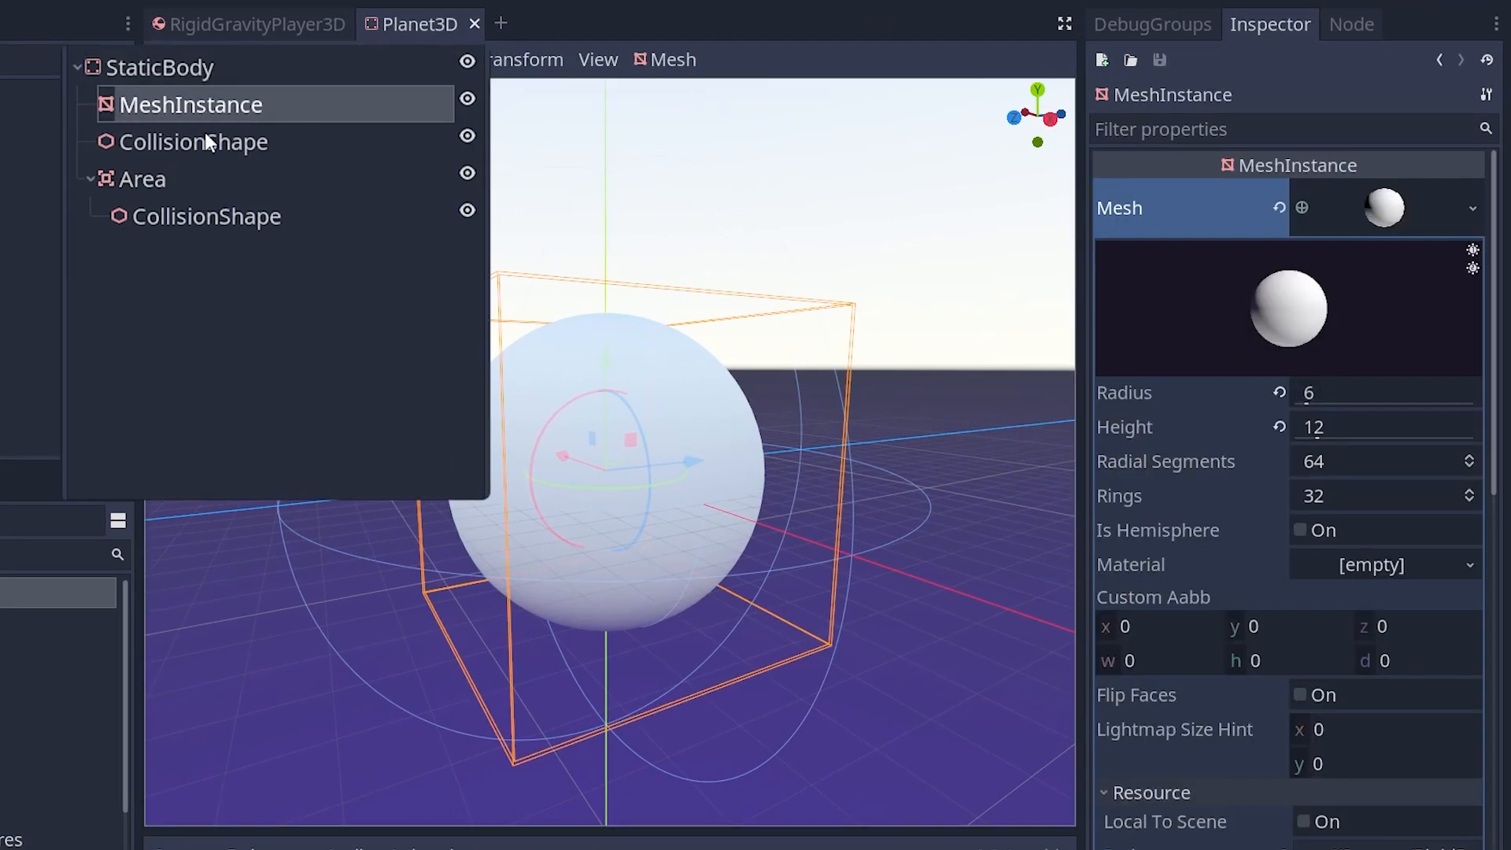
Inspect the planet's collision sphere, its gravity Area, and the Area's 11-radius collision sphere
{"action": "left_click", "coordinate": [193, 141]}
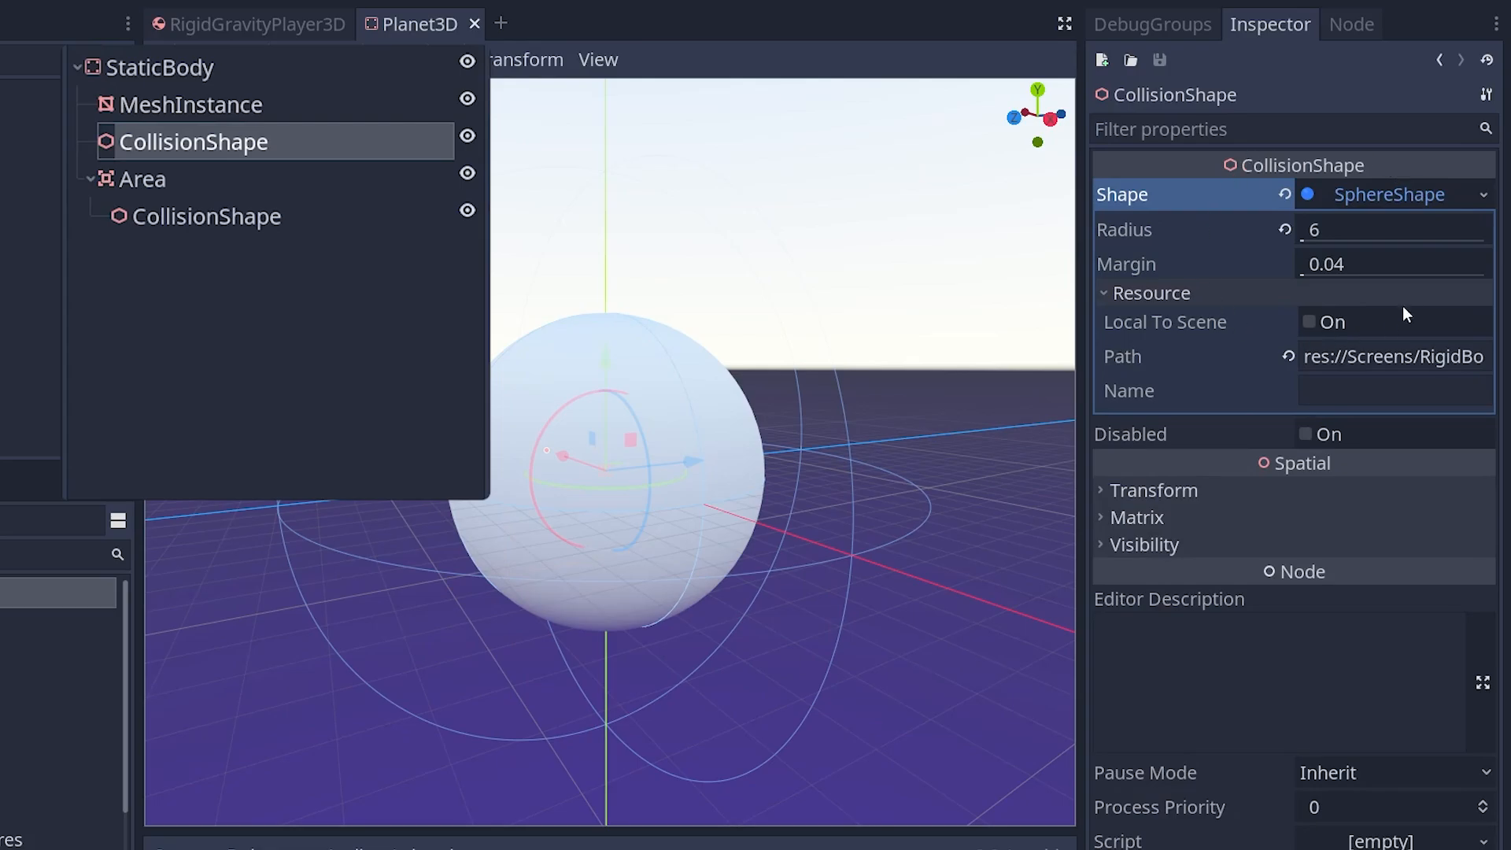
{"action": "left_click", "coordinate": [143, 179]}
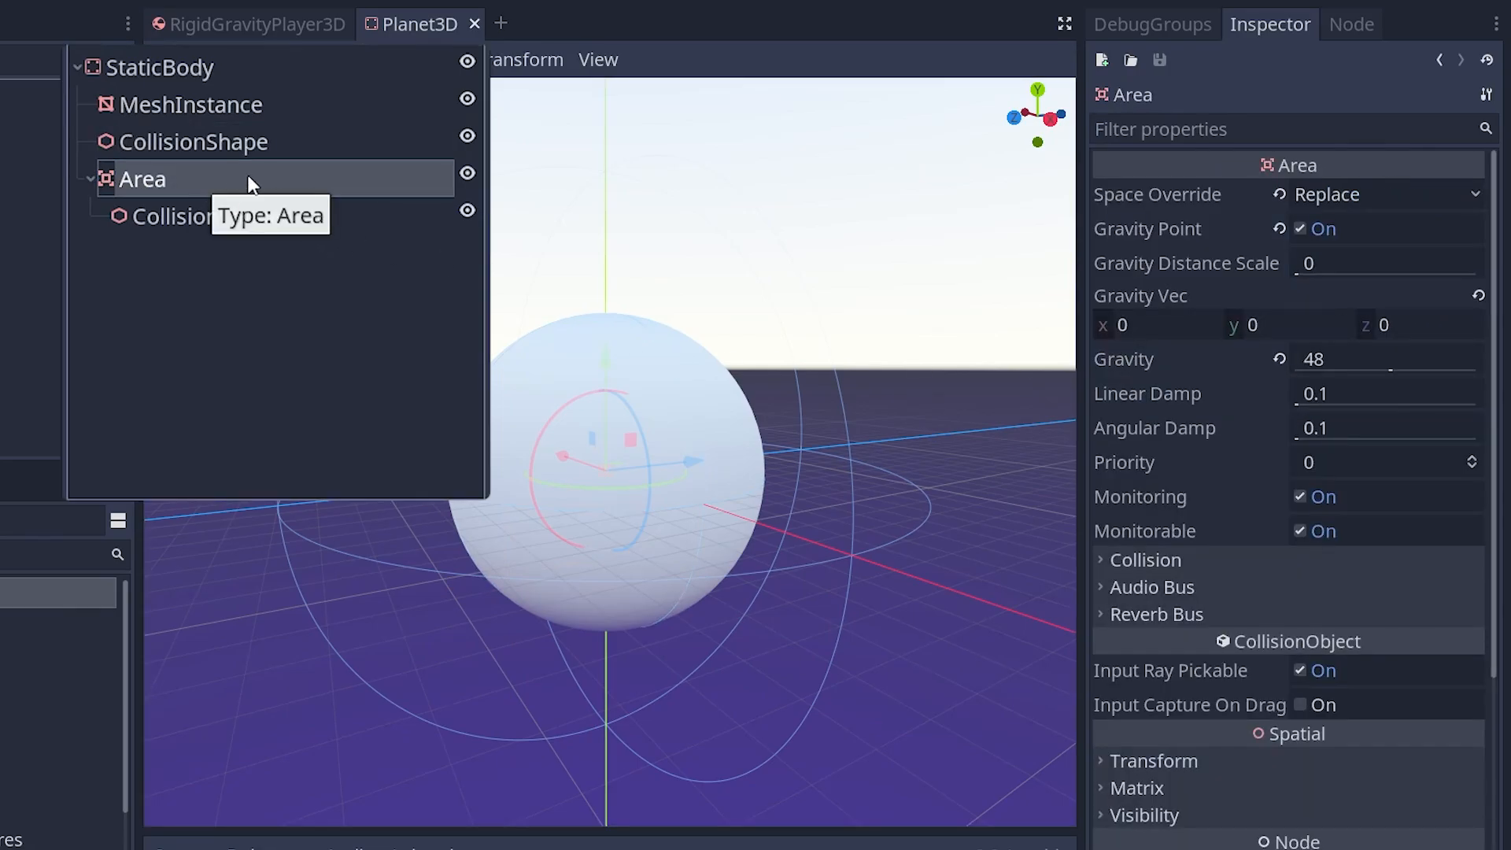
{"action": "left_click", "coordinate": [207, 215]}
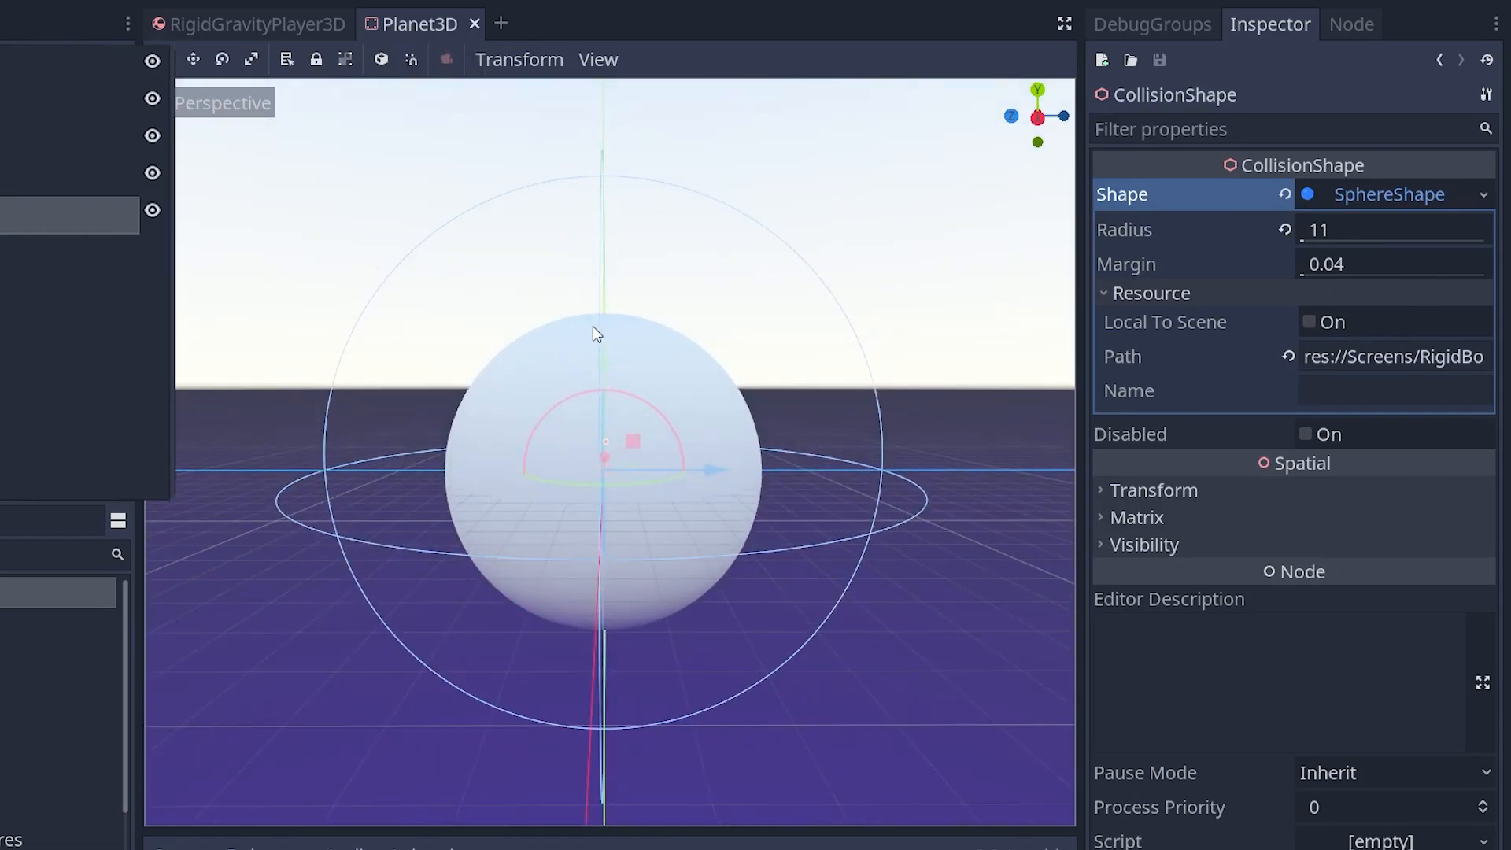
{"action": "left_click", "coordinate": [141, 178]}
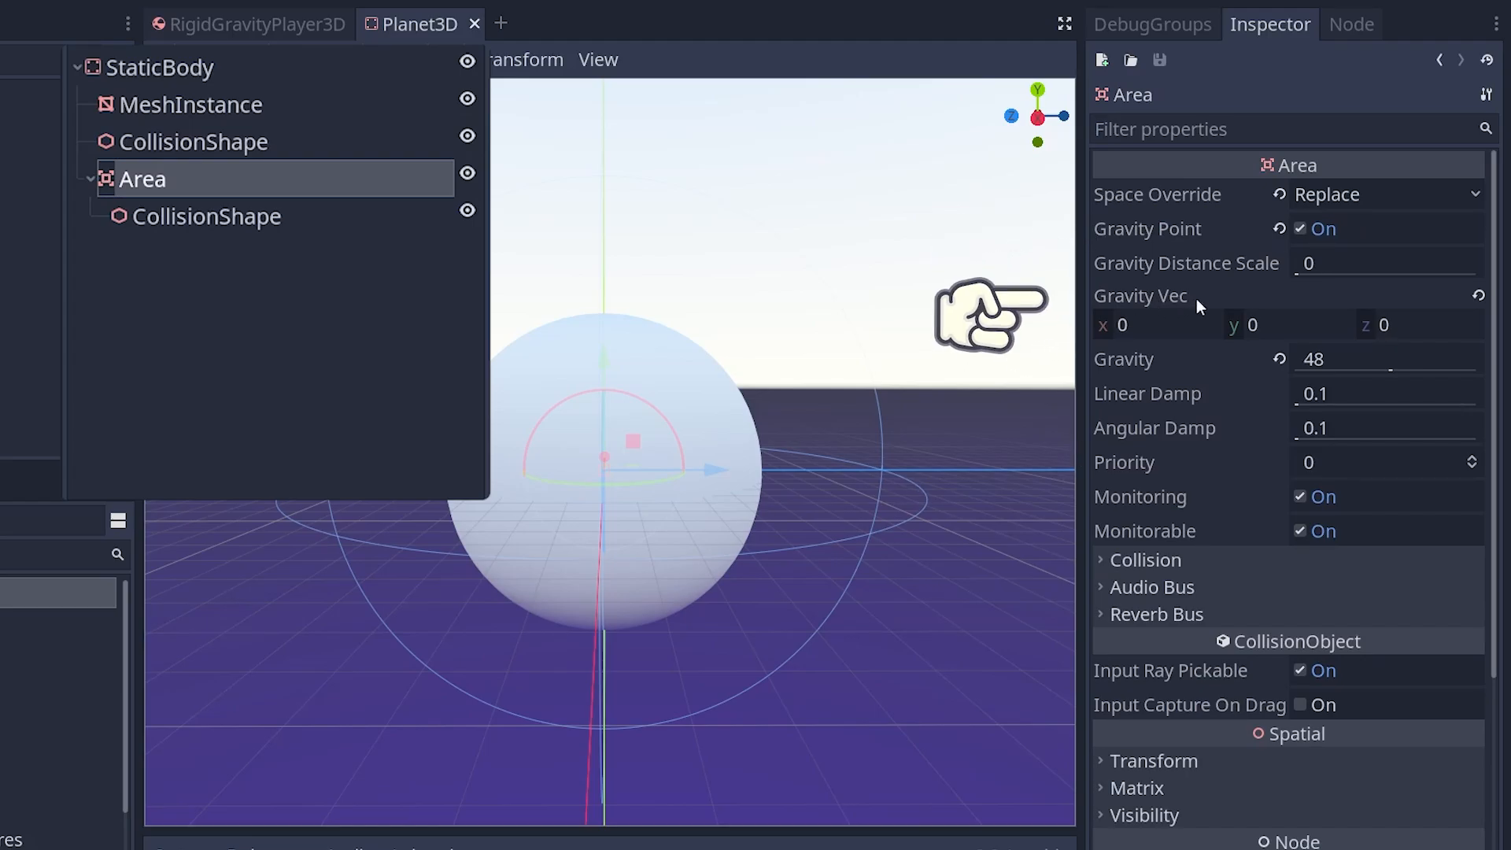
{"action": "mouse_move", "coordinate": [1140, 296]}
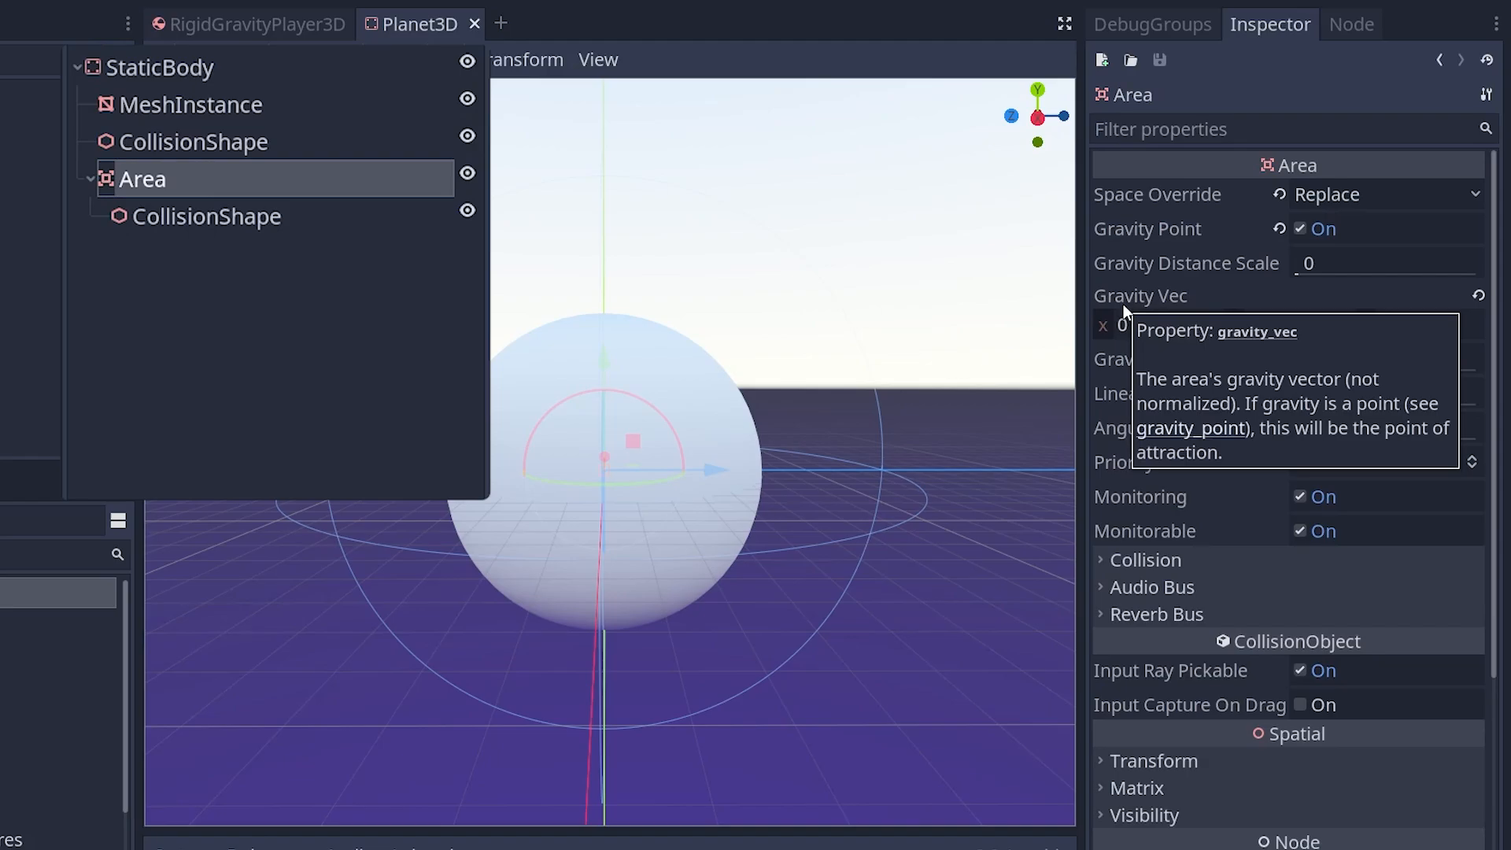
{"action": "mouse_move", "coordinate": [1205, 347]}
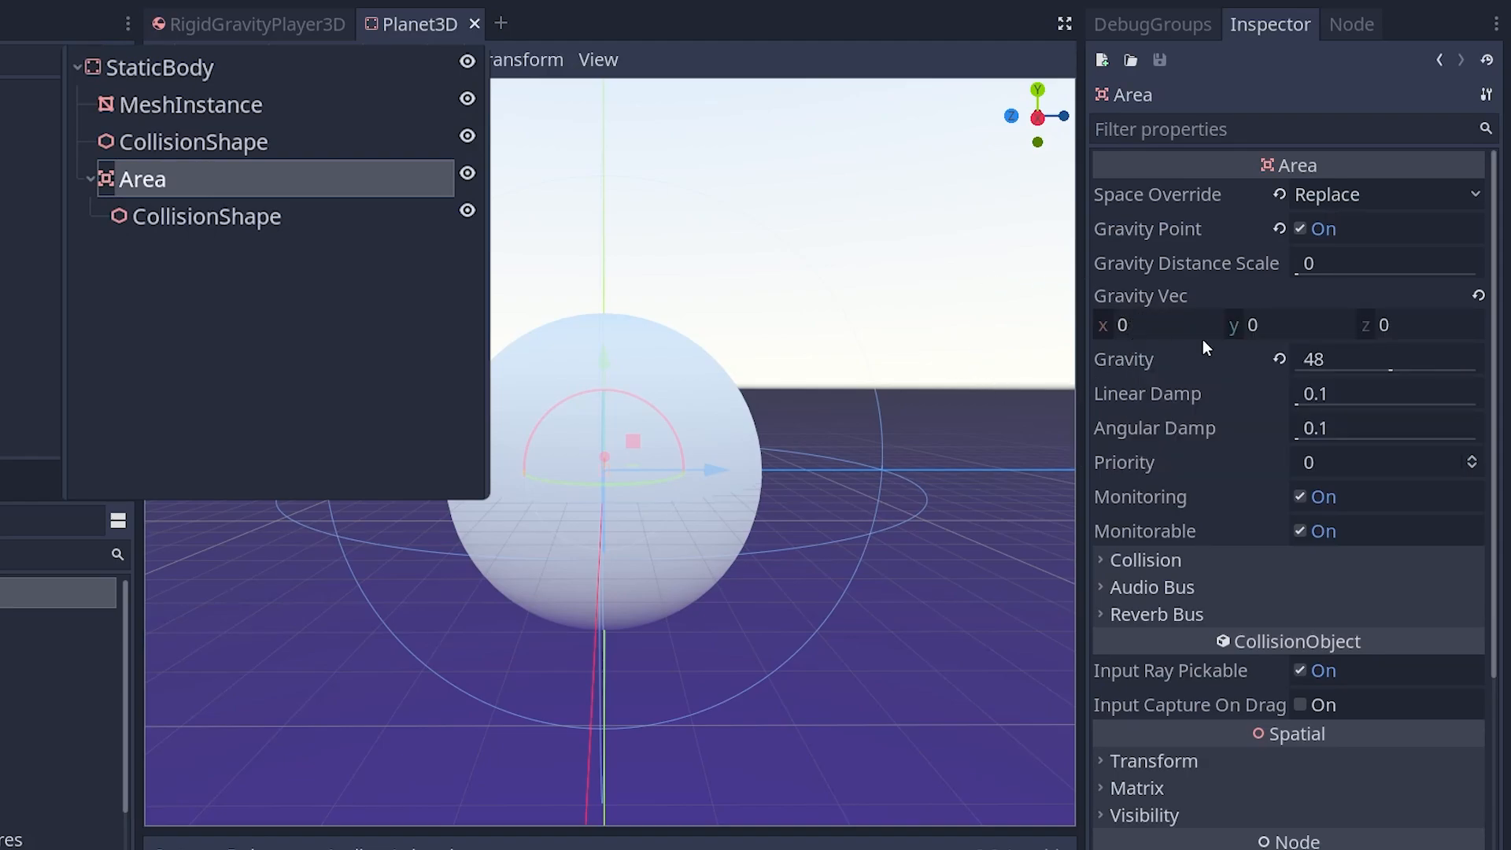
{"action": "mouse_move", "coordinate": [953, 402]}
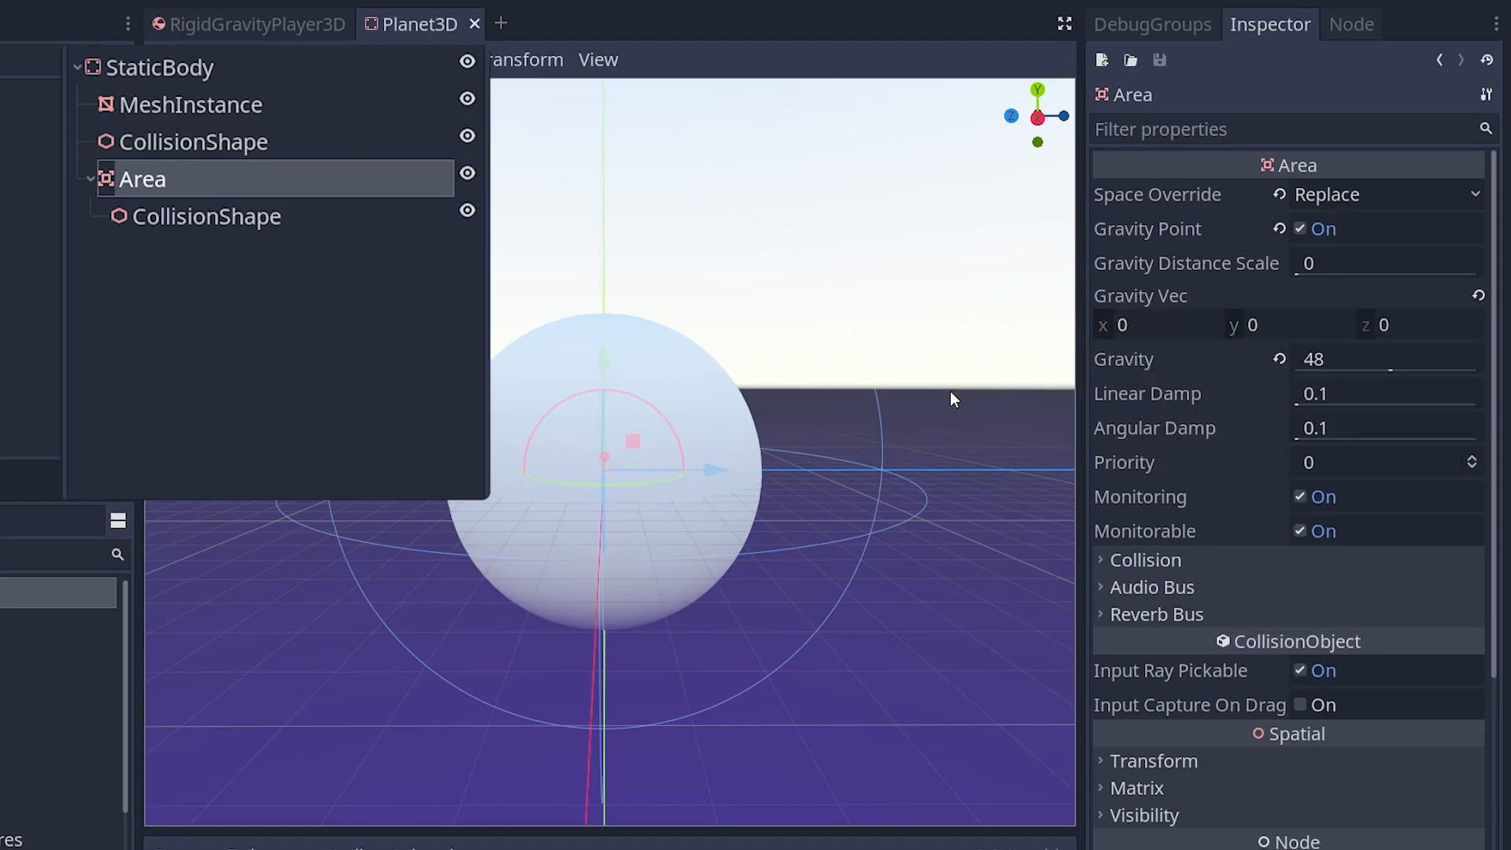
Examine the Area's Space Override, Gravity Point and strength 48 gravity in the Inspector
{"action": "left_click", "coordinate": [1383, 194]}
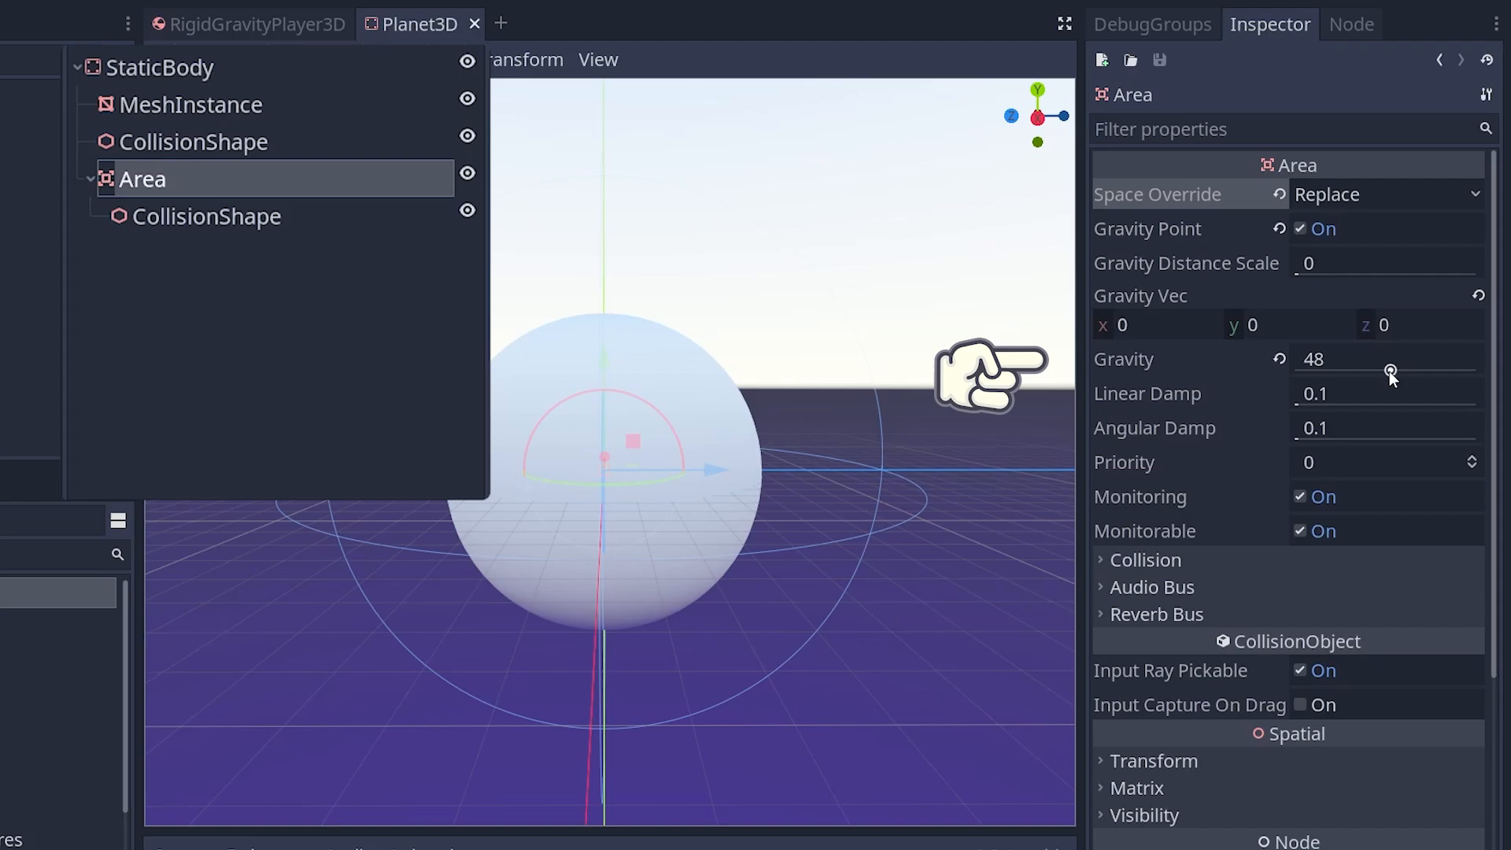
{"action": "left_click_drag", "start_coordinate": [1388, 374], "coordinate": [1357, 391]}
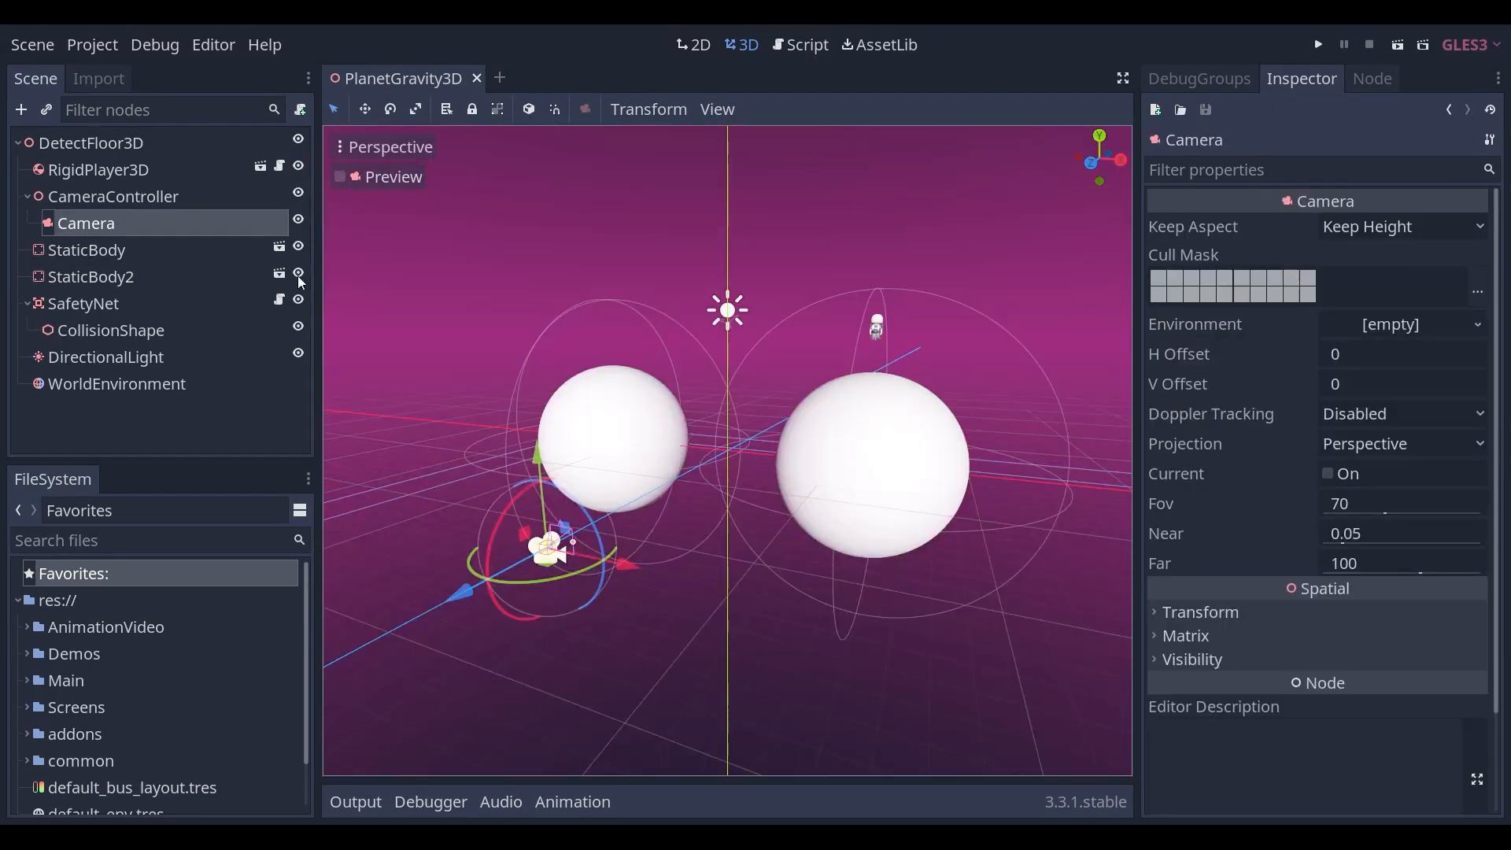
Zoom the PlanetGravity3D viewport between the planets, then return to the astronaut player scene
{"action": "scroll", "scroll_direction": "down", "scroll_amount": 3}
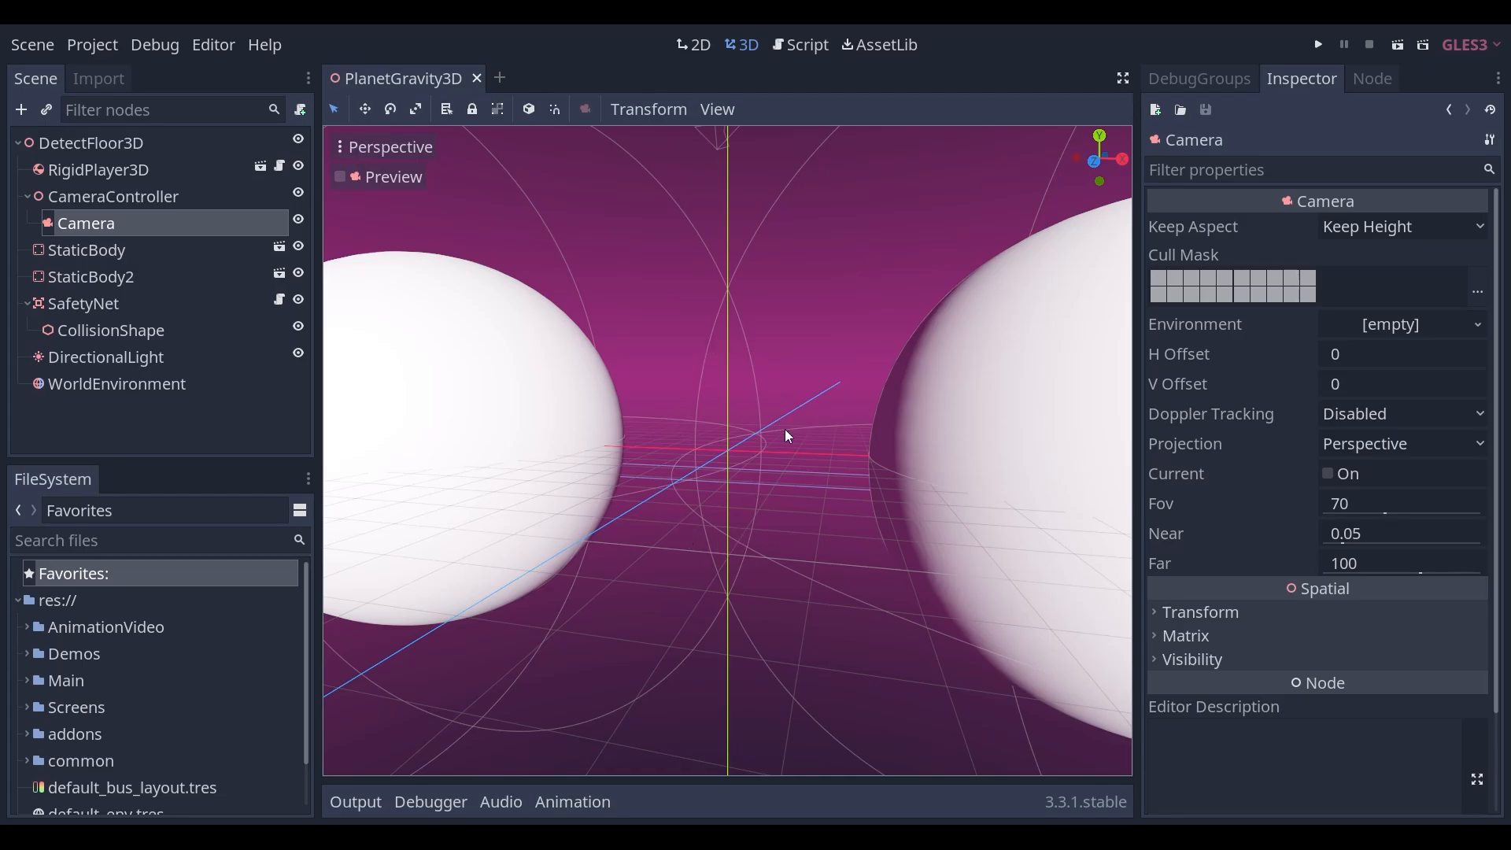
{"action": "left_click", "coordinate": [418, 78]}
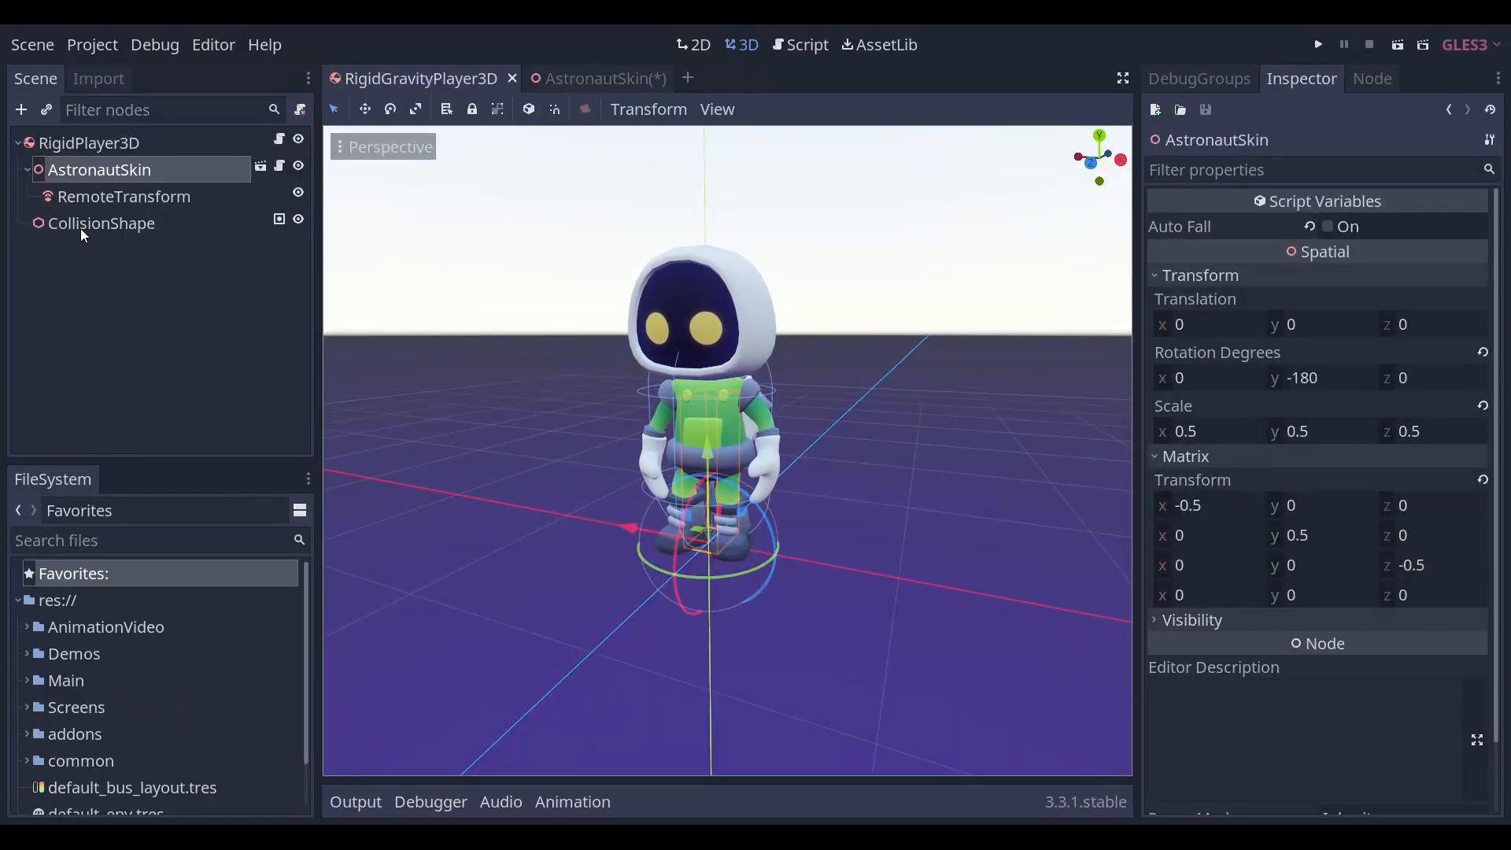
Check the capsule shape and skin scene, then enable Contact Monitor with Contacts Reported 1
{"action": "left_click", "coordinate": [100, 223]}
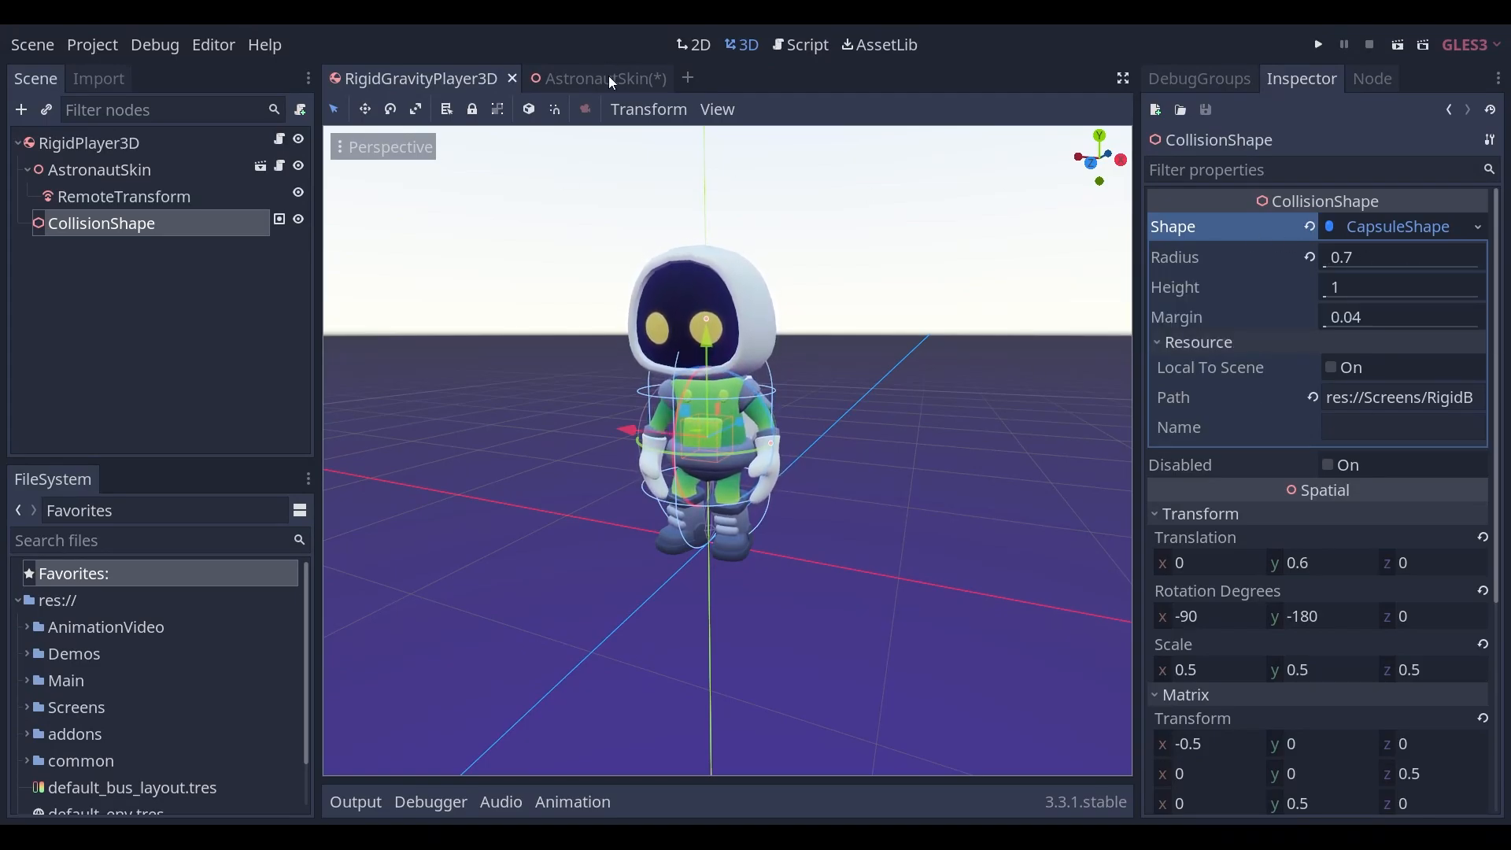
{"action": "left_click", "coordinate": [596, 78]}
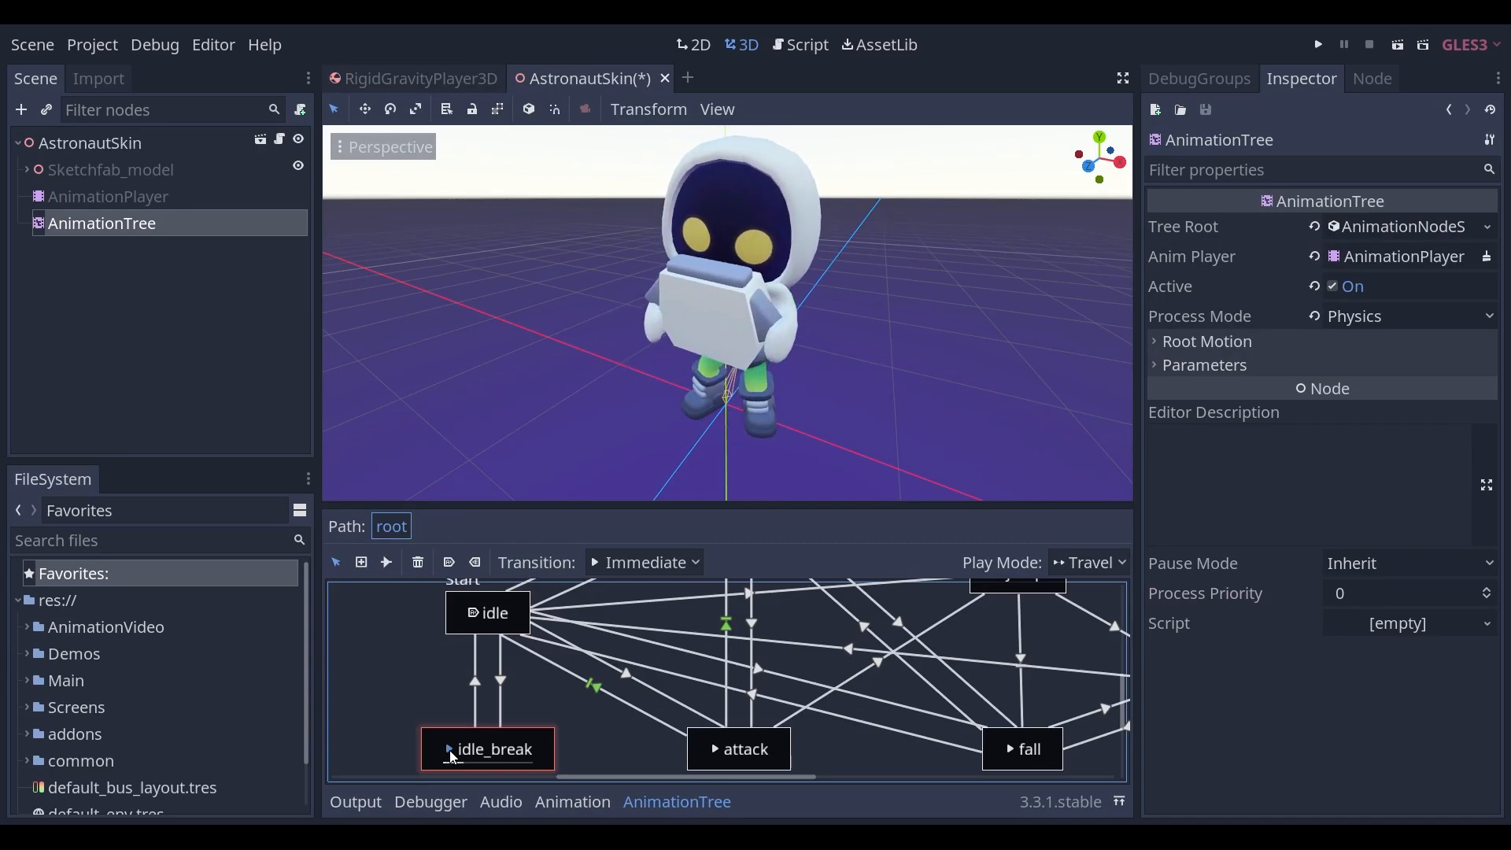
{"action": "left_click", "coordinate": [417, 78]}
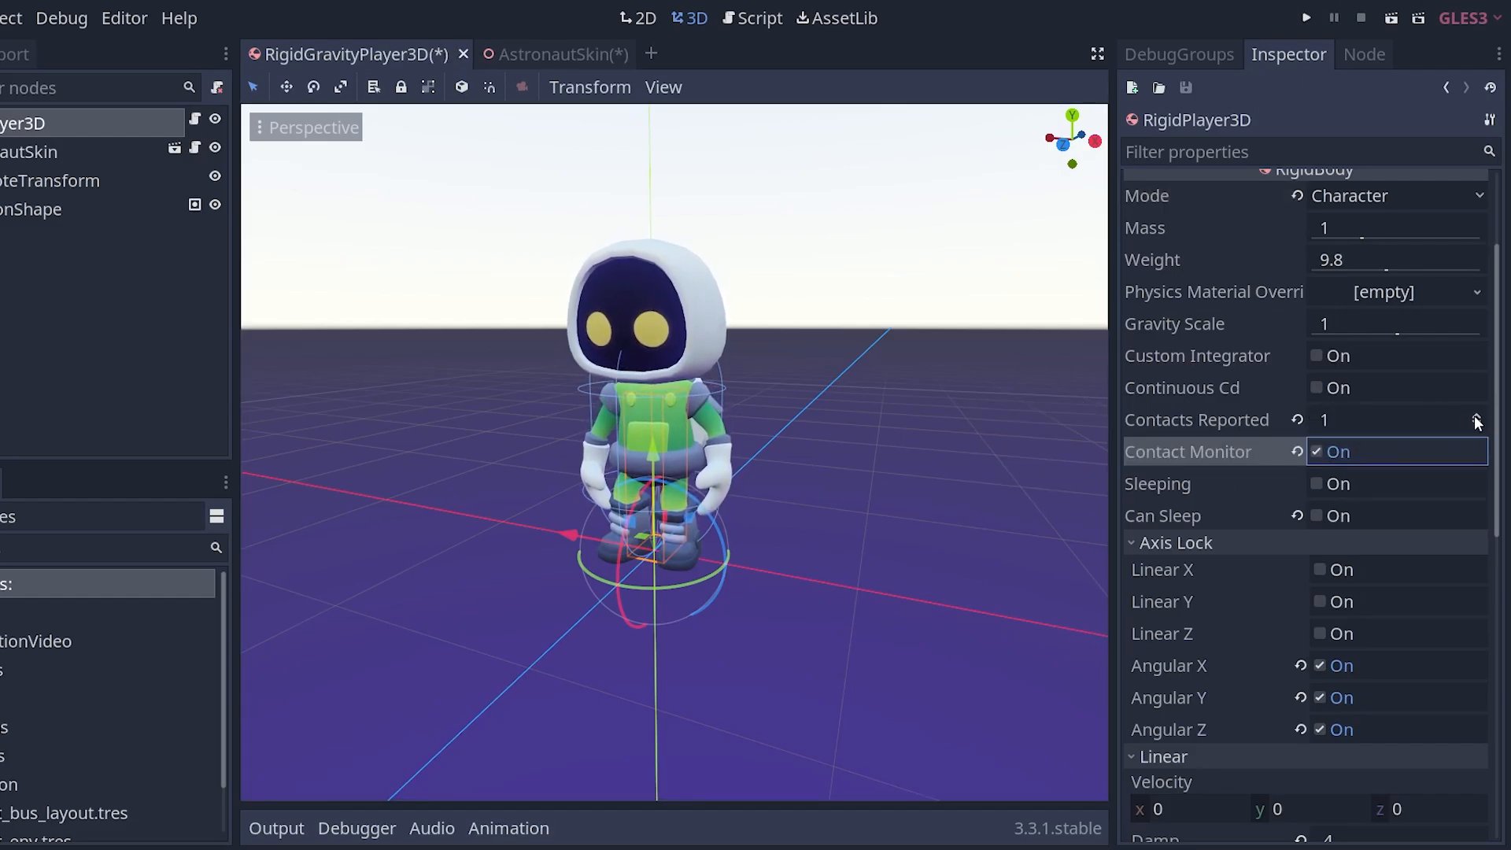
{"action": "left_click", "coordinate": [1393, 420]}
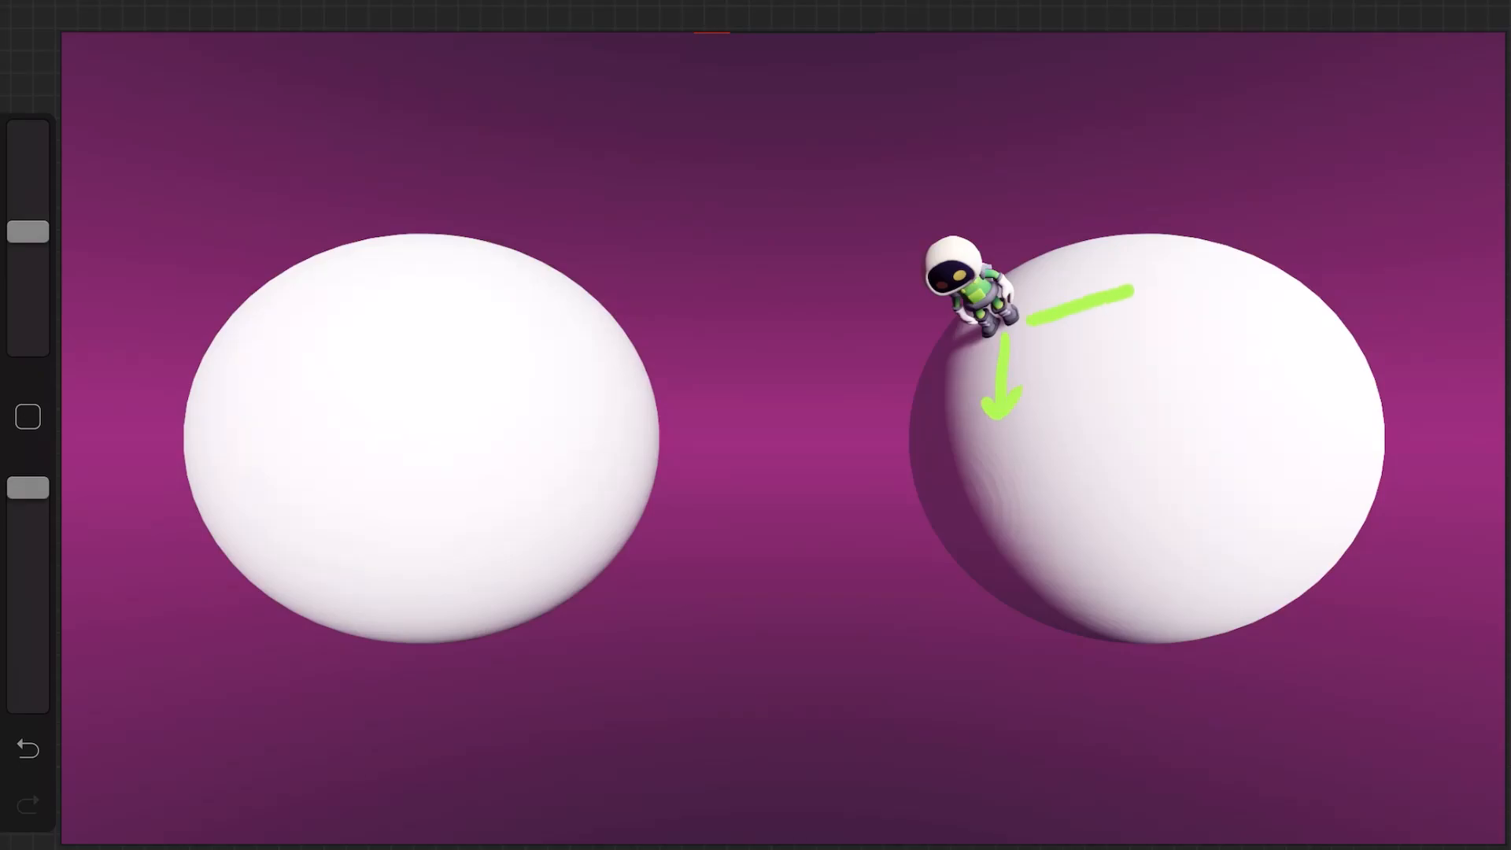
Draw arrows beside the astronaut for downward gravity and forward movement
{"action": "left_click_drag", "start_coordinate": [993, 309], "coordinate": [1108, 434]}
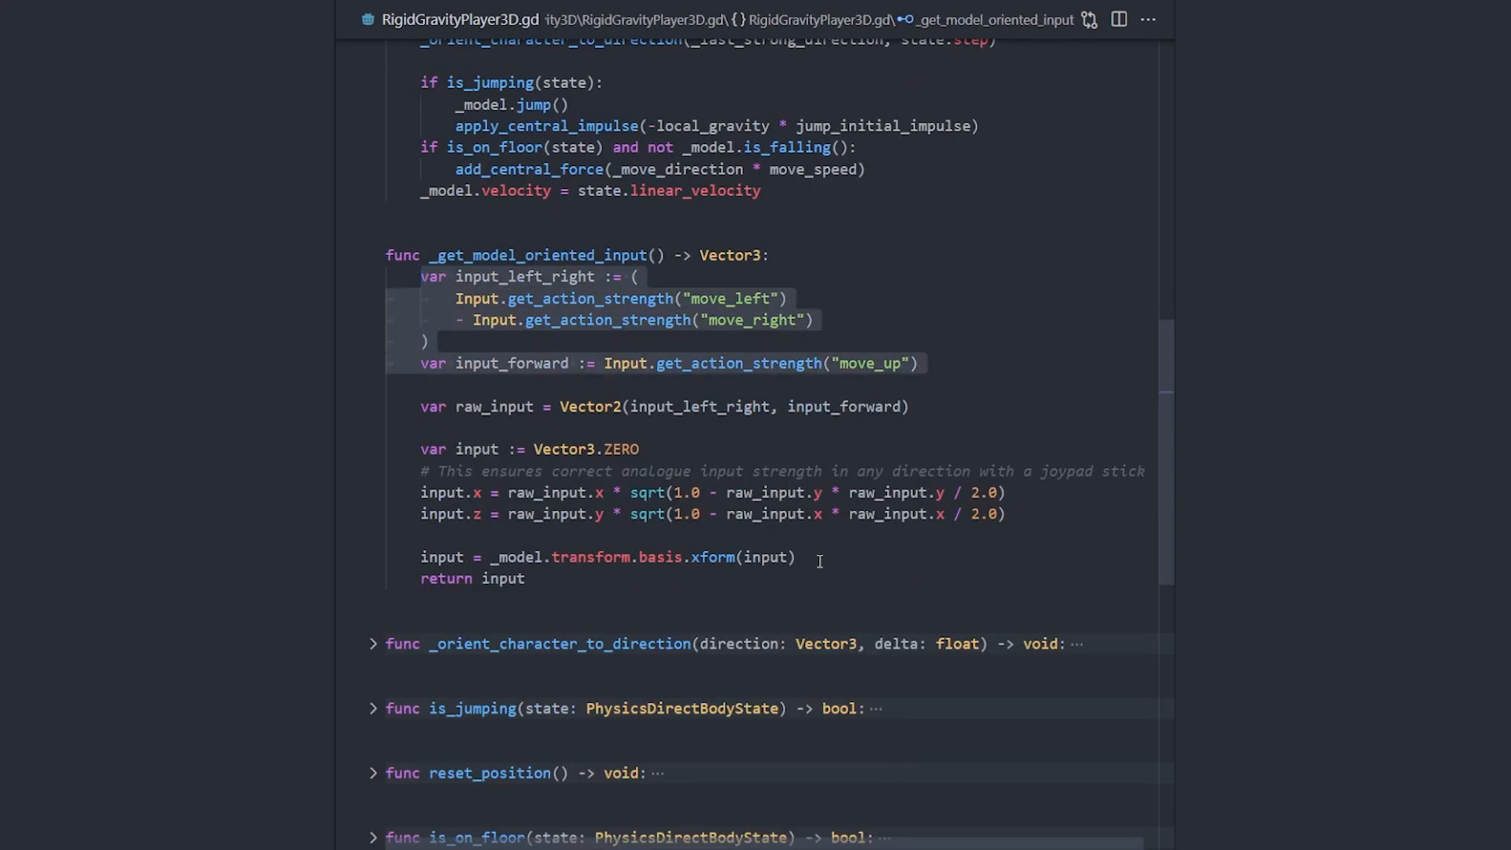
Mark the model-space input conversion line and fold the _get_model_oriented_input function
{"action": "left_click", "coordinate": [421, 558]}
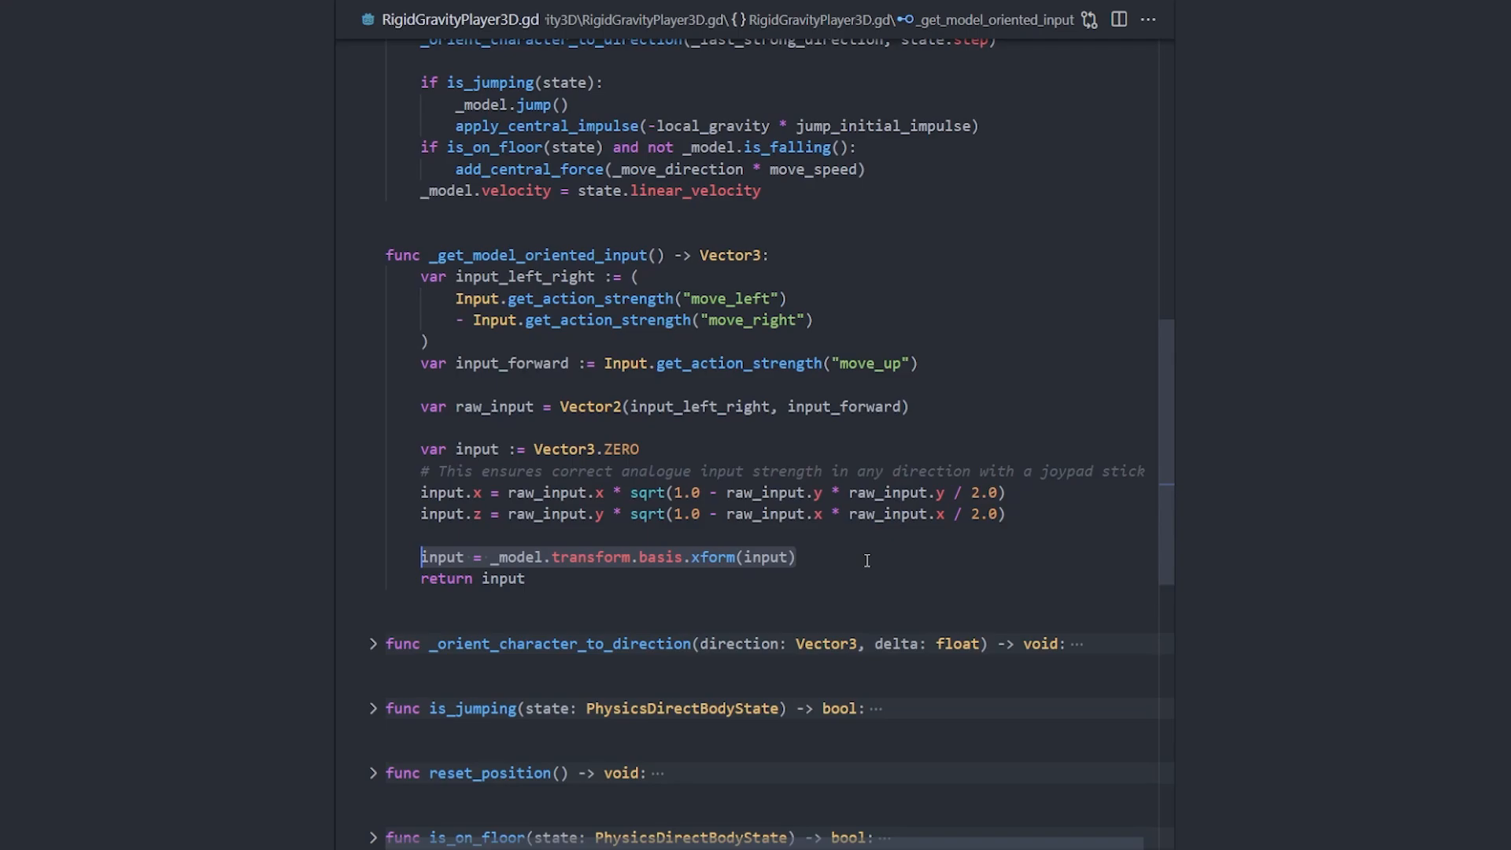
{"action": "mouse_move", "coordinate": [712, 557]}
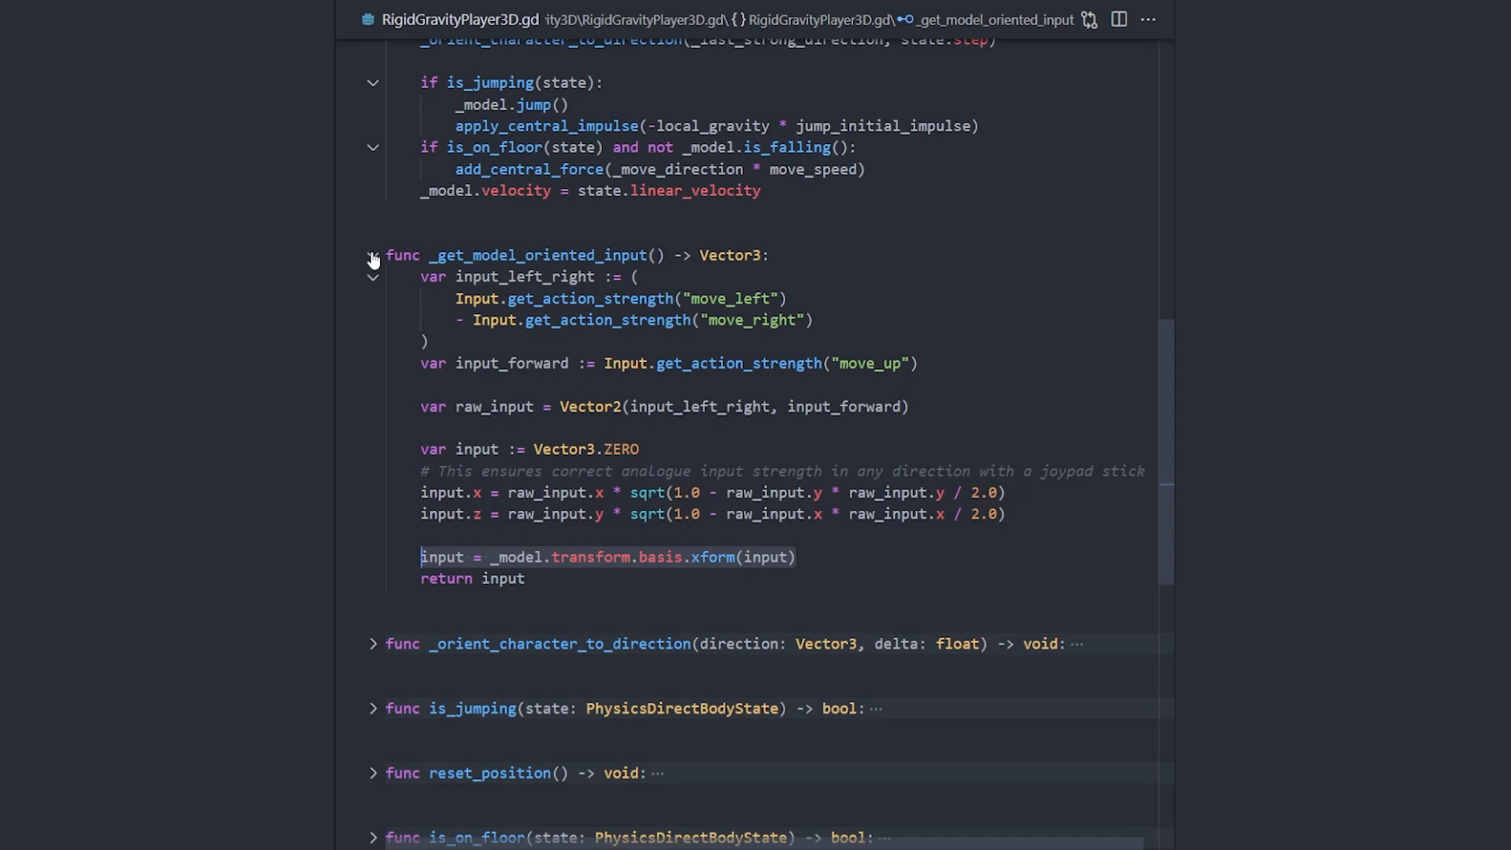
{"action": "left_click", "coordinate": [372, 254]}
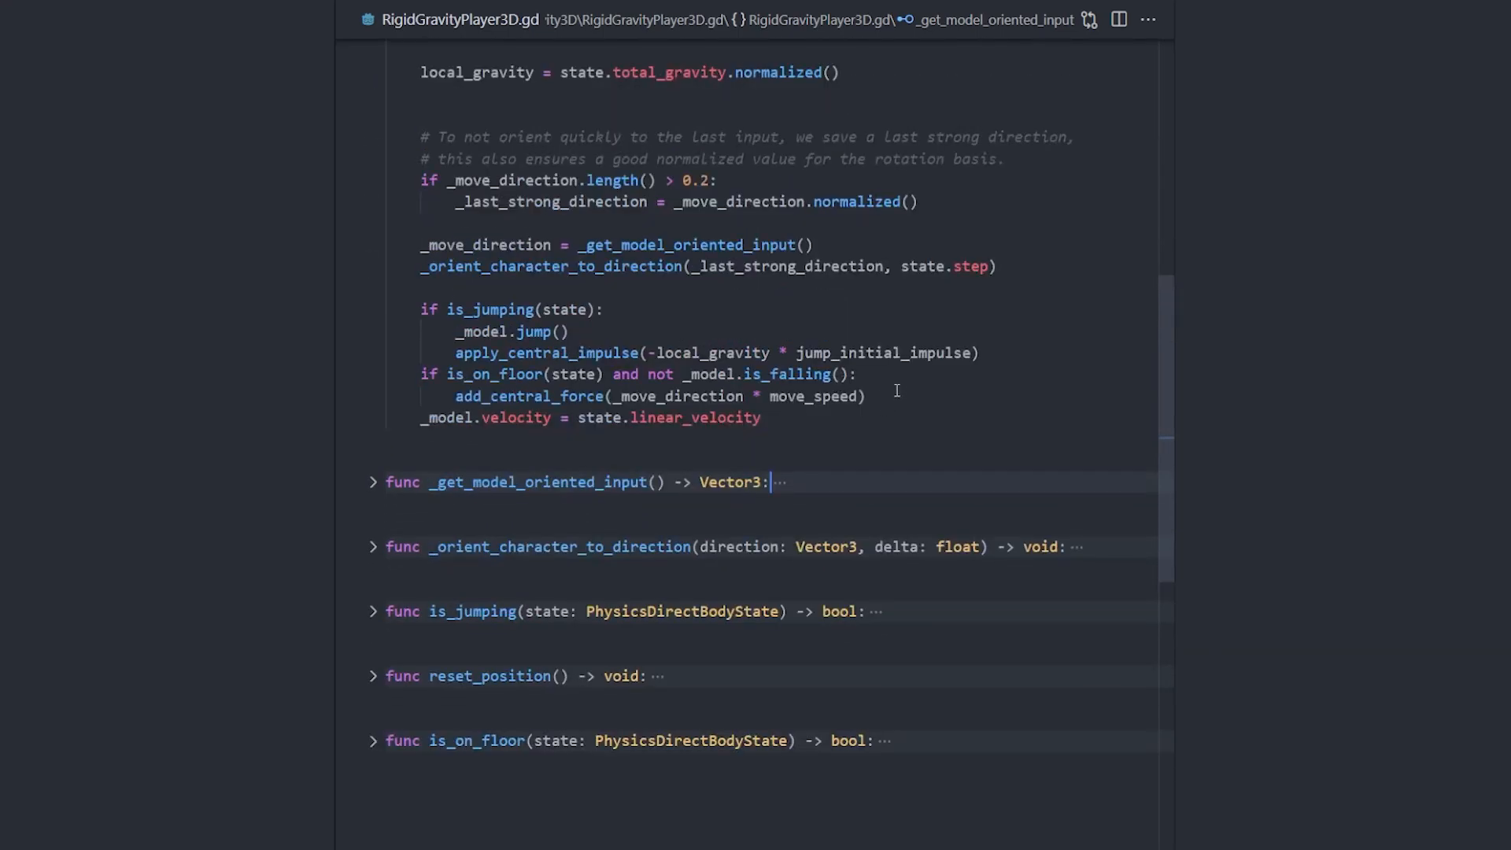
{"action": "left_click", "coordinate": [636, 396]}
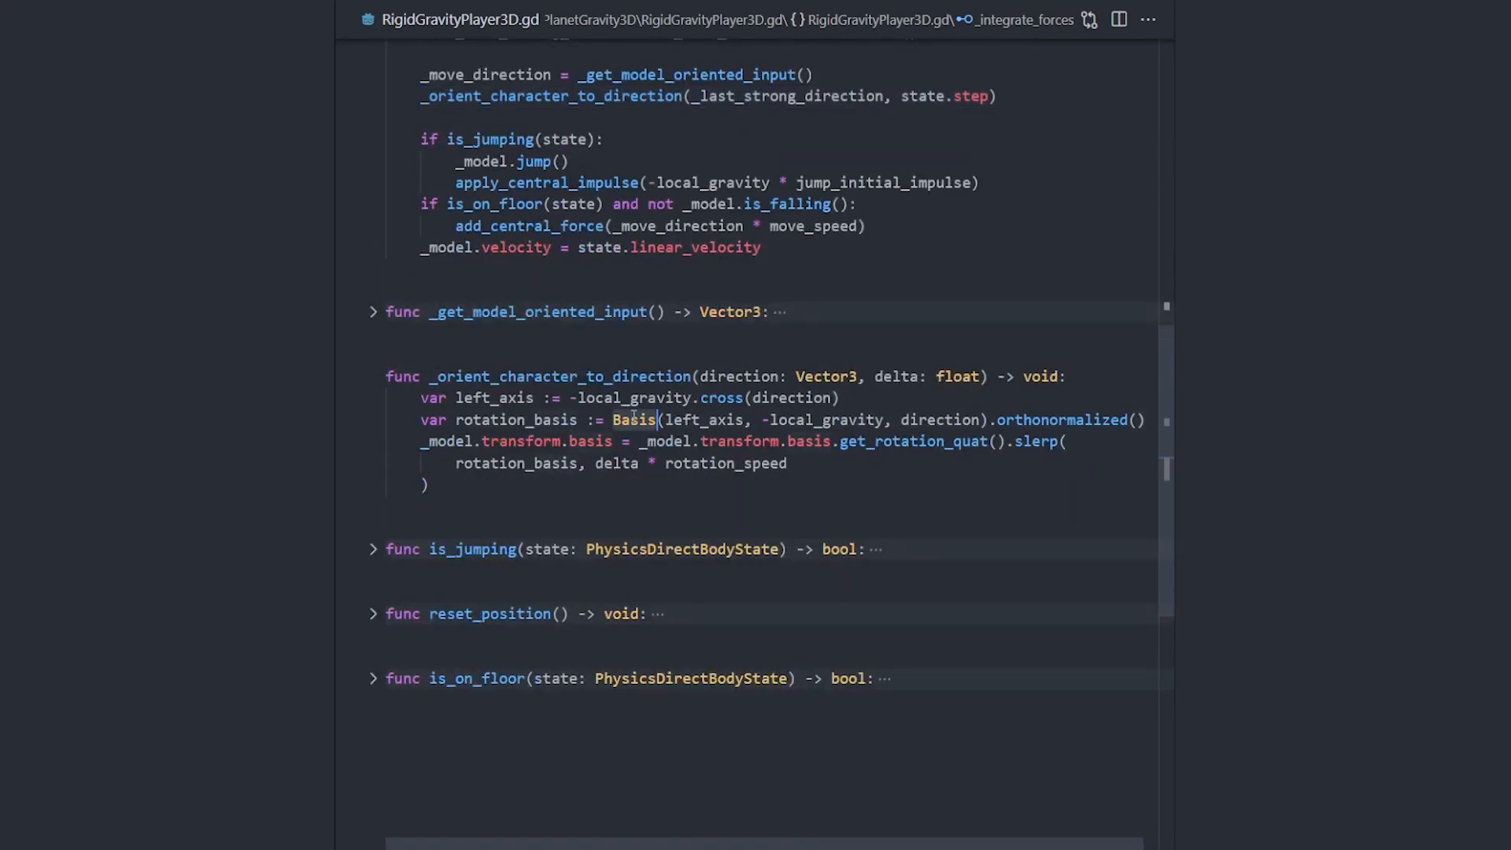
Unfold _orient_character_to_direction and select the -local_gravity.cross(direction) left-axis expression
{"action": "left_click", "coordinate": [742, 504]}
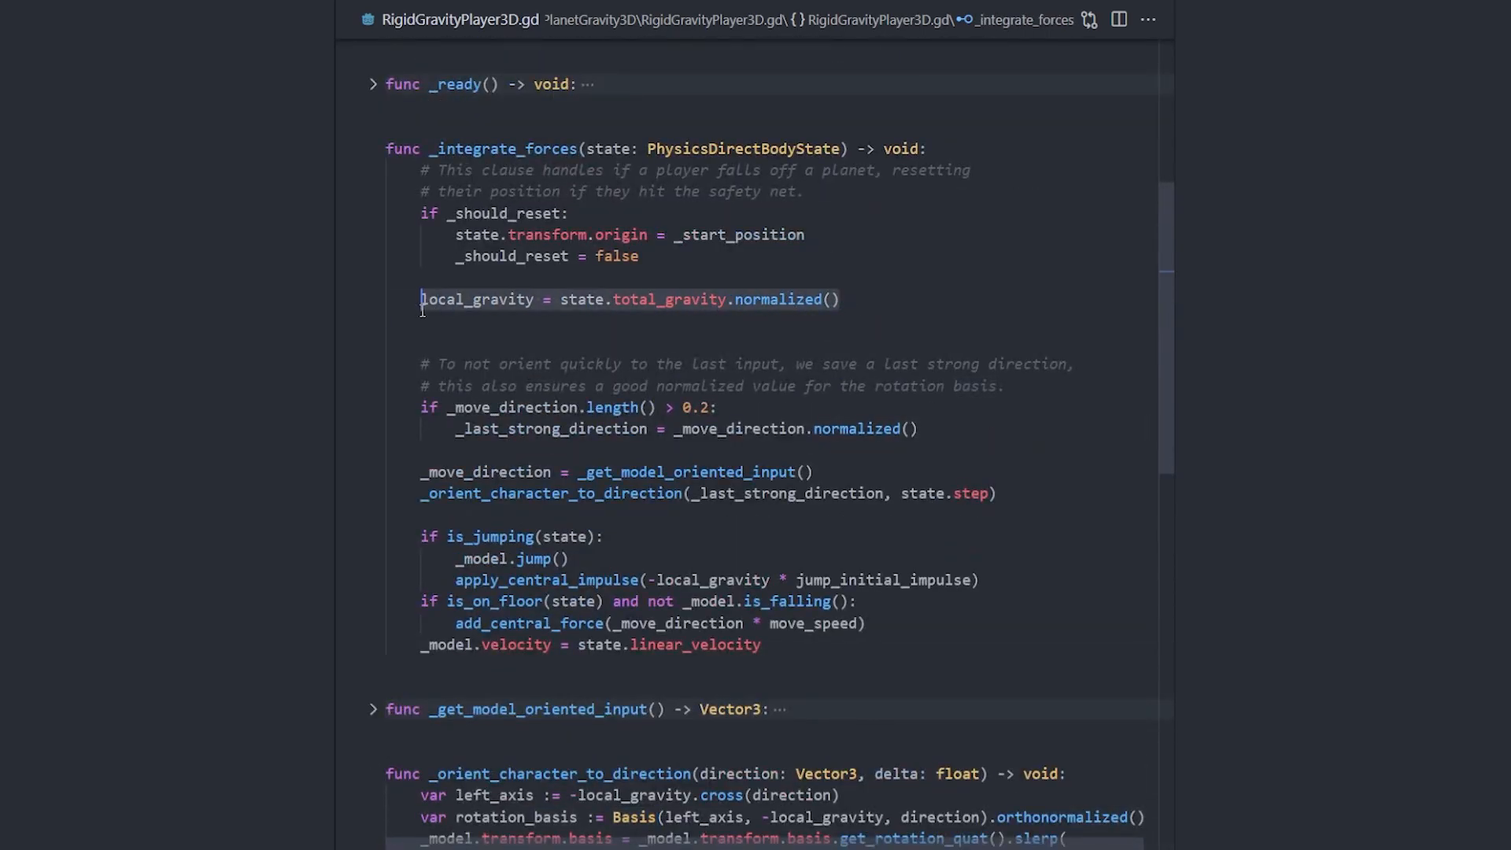
{"action": "scroll", "scroll_direction": "down", "scroll_amount": 3}
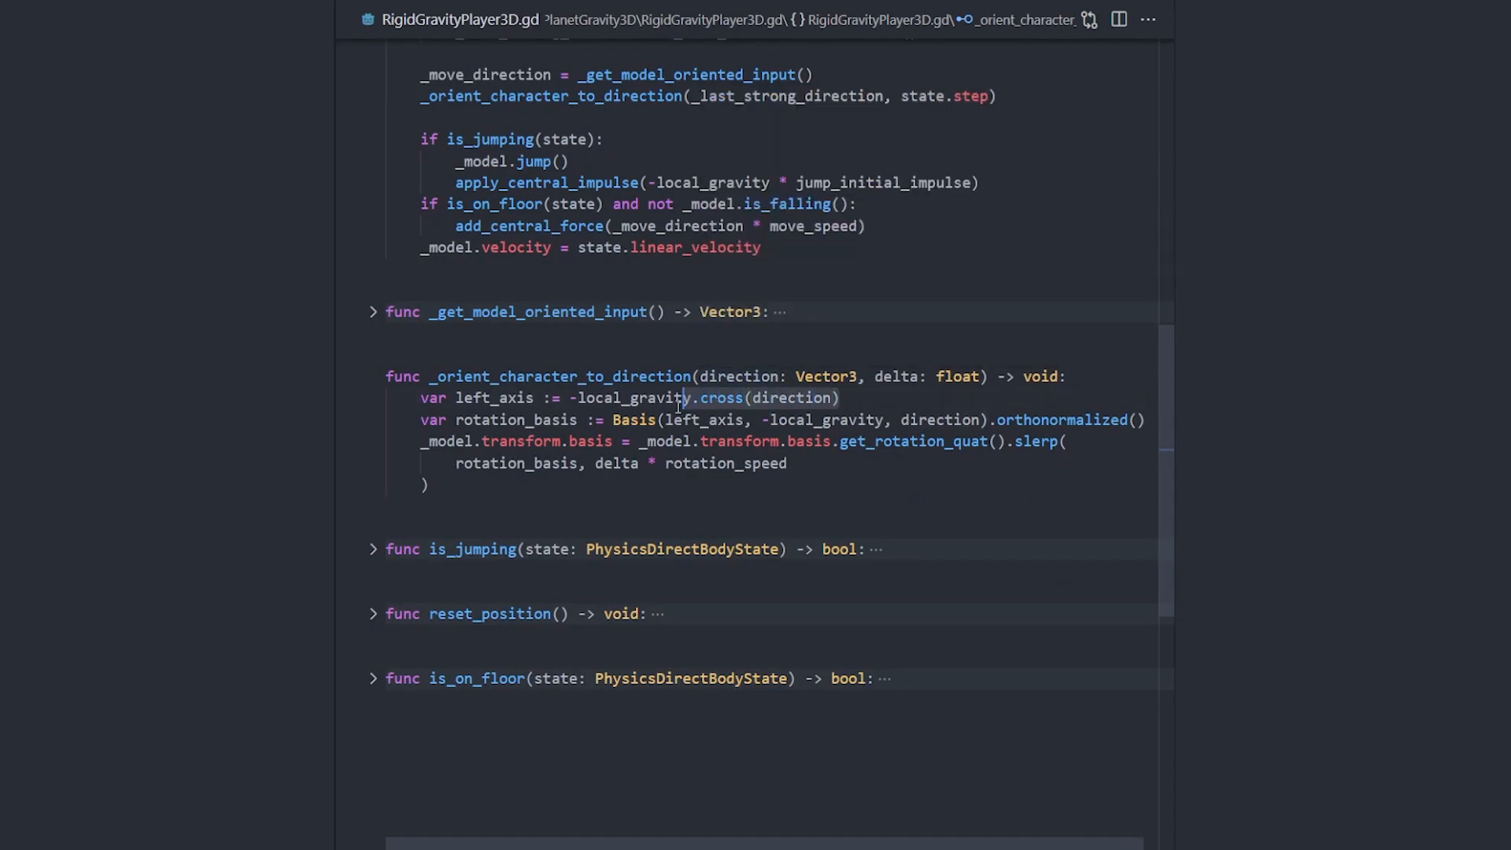
{"action": "double_click", "coordinate": [627, 397]}
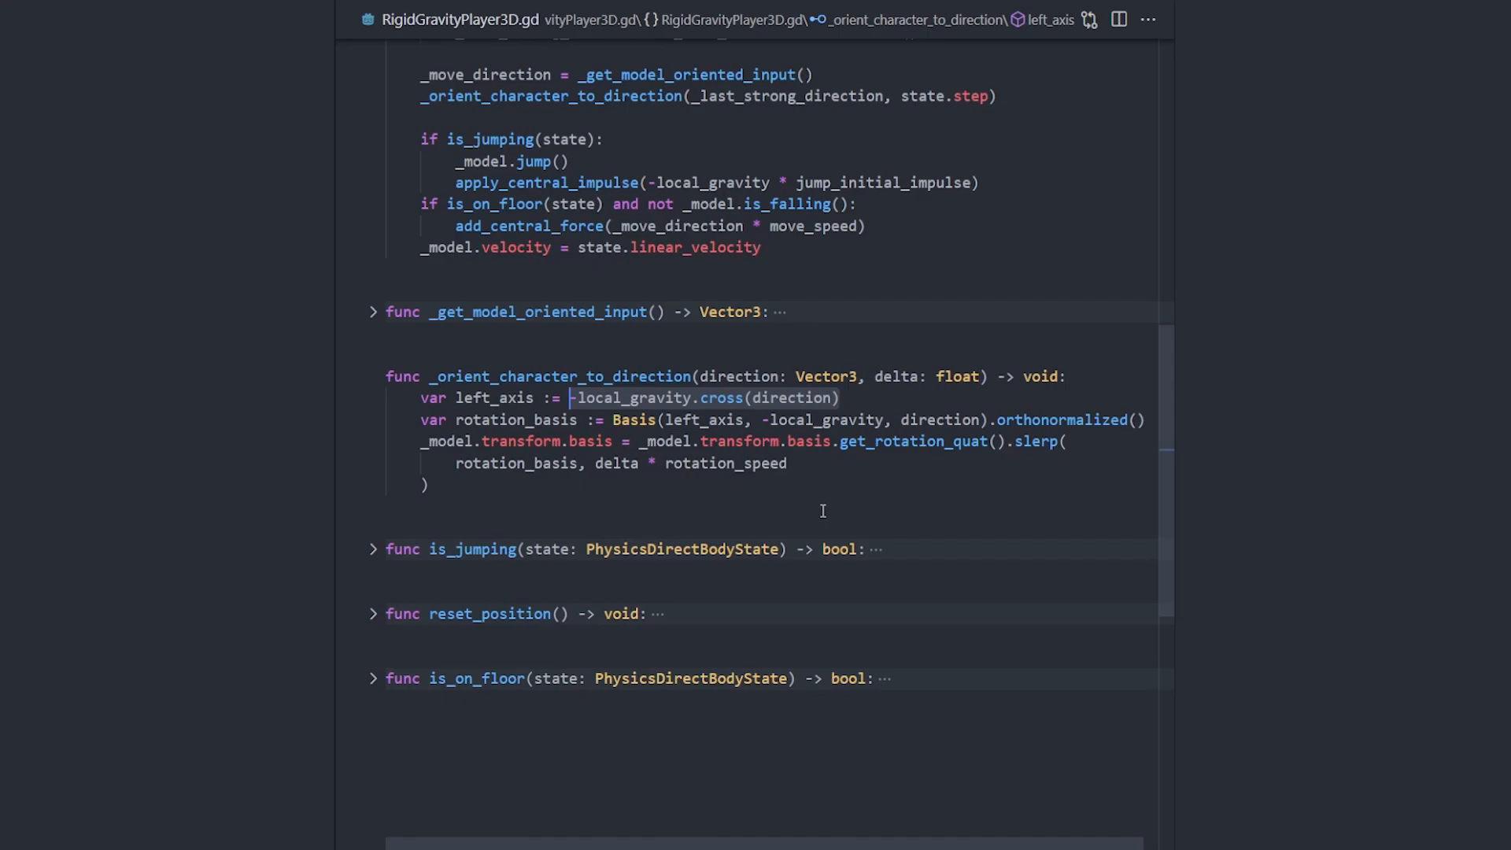
{"action": "mouse_move", "coordinate": [697, 420]}
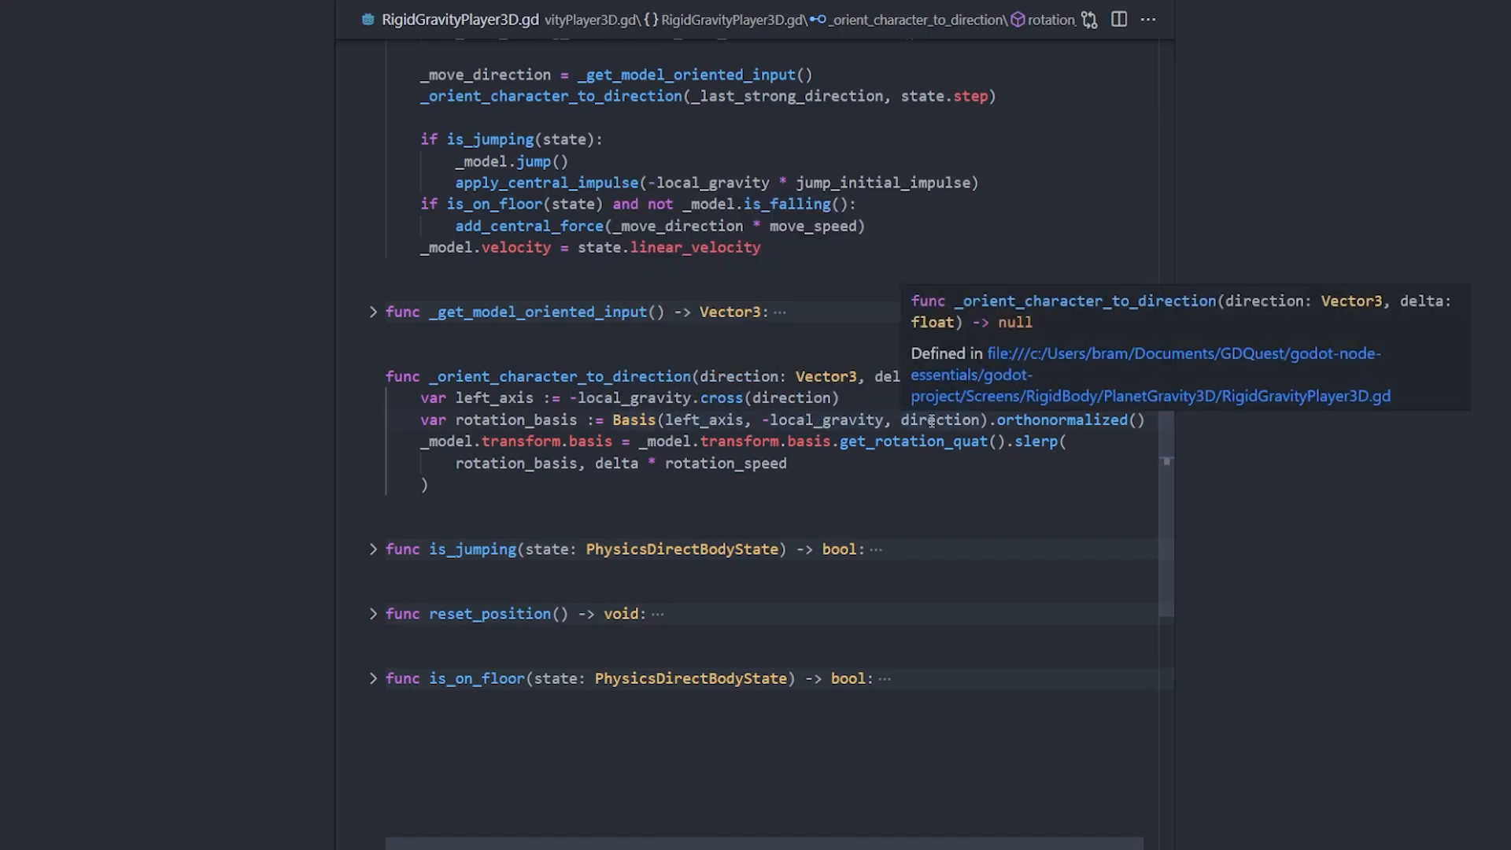
{"action": "mouse_move", "coordinate": [1027, 441]}
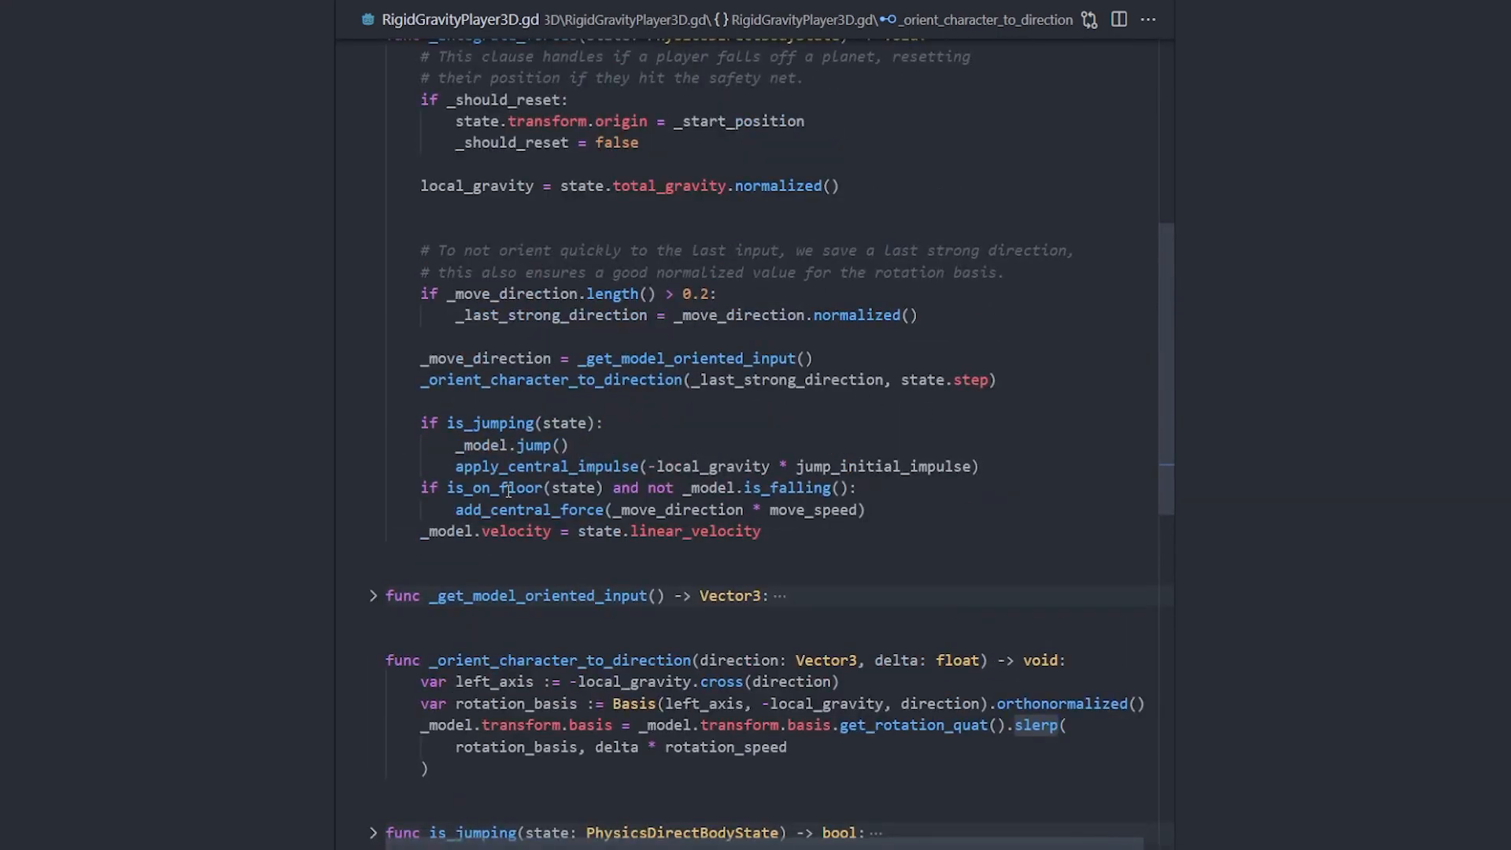
Mark the is_on_floor call in the physics update and expand its function body
{"action": "left_click", "coordinate": [546, 487]}
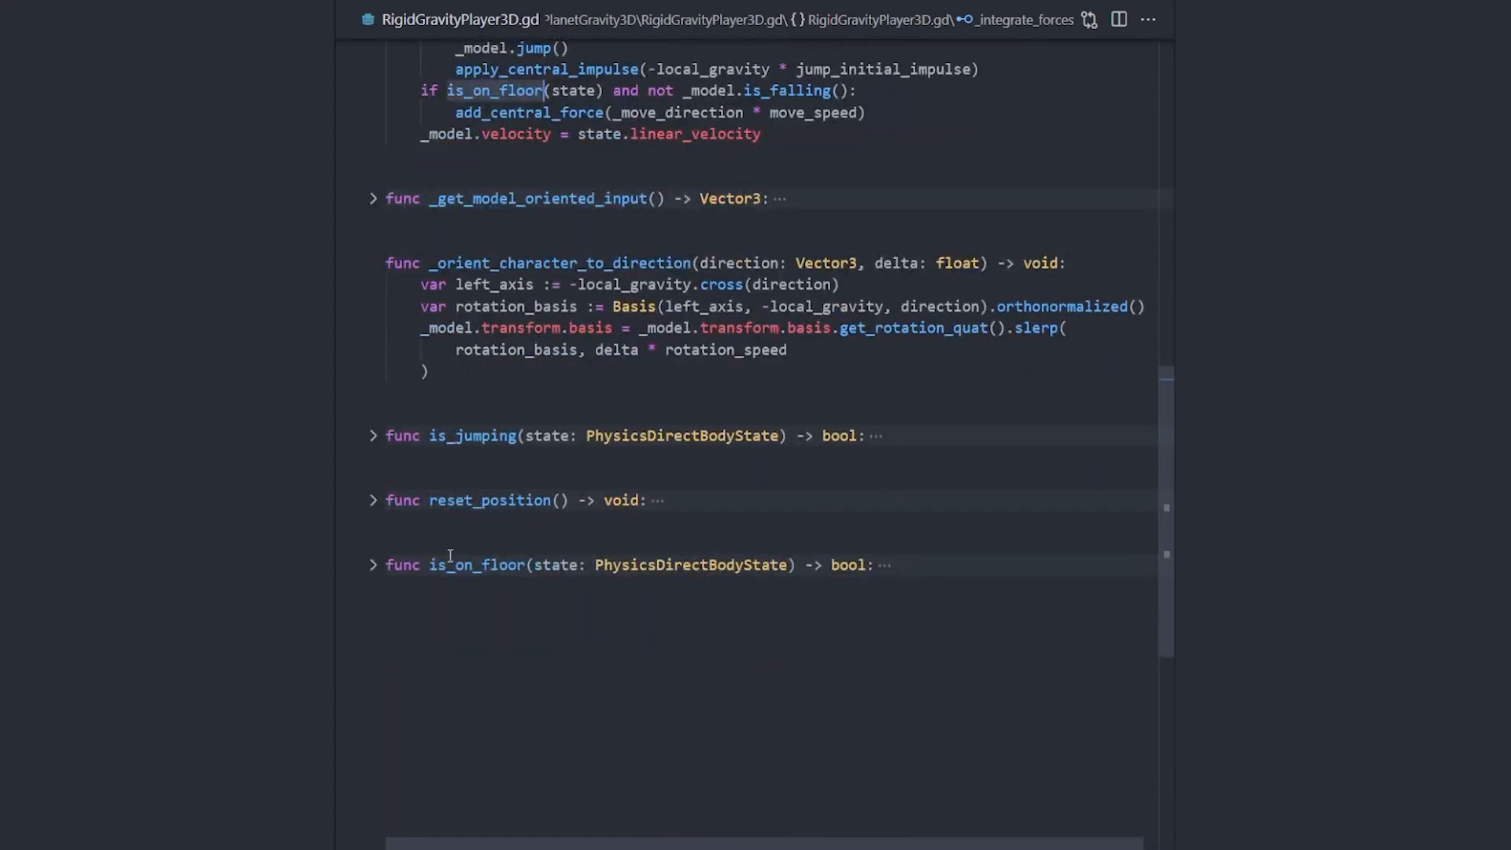
{"action": "left_click", "coordinate": [374, 565]}
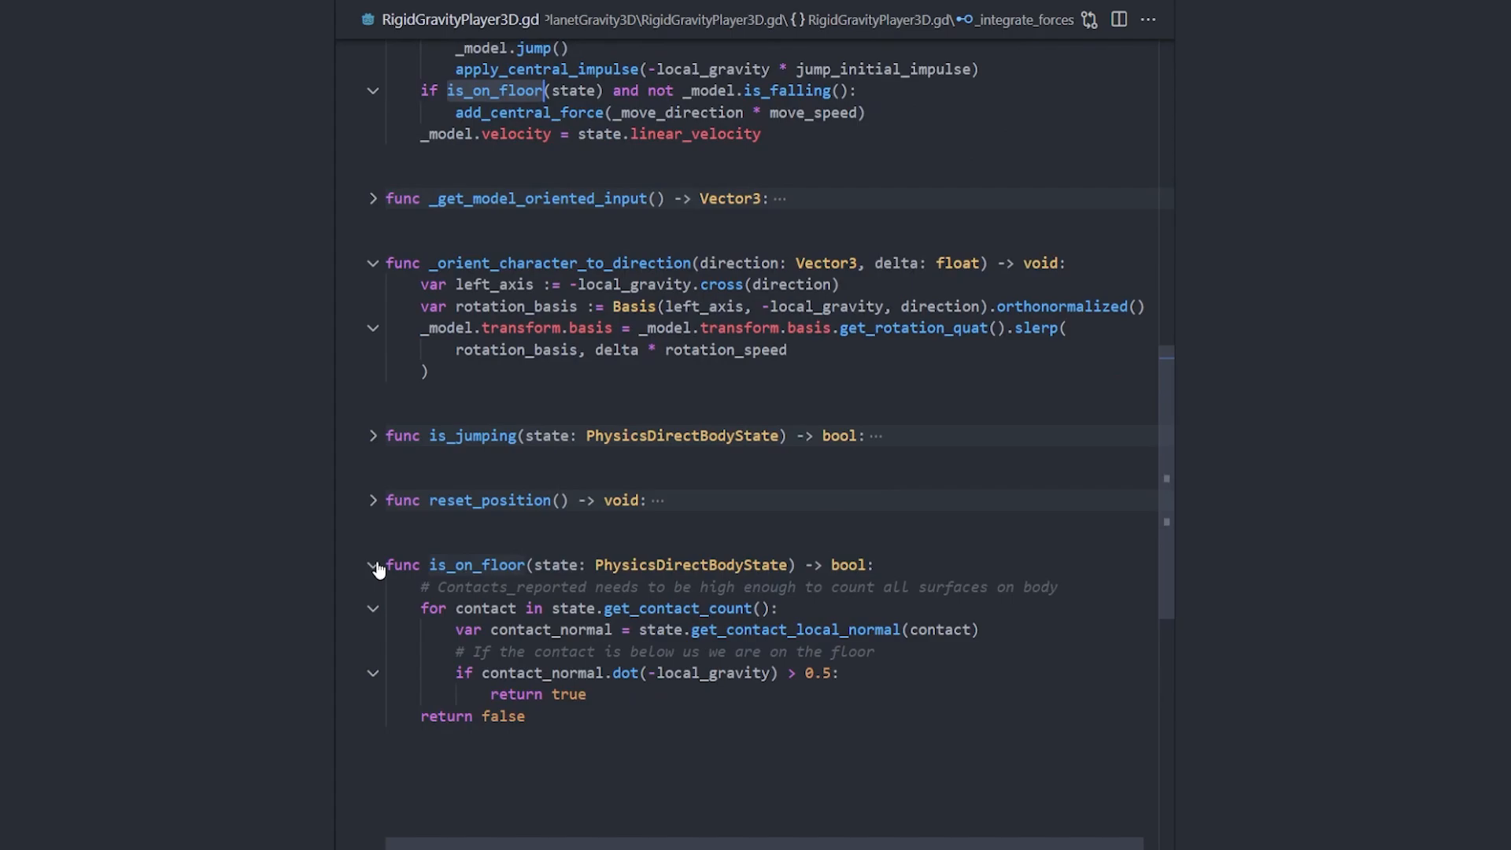
{"action": "scroll", "scroll_direction": "down", "scroll_amount": 3}
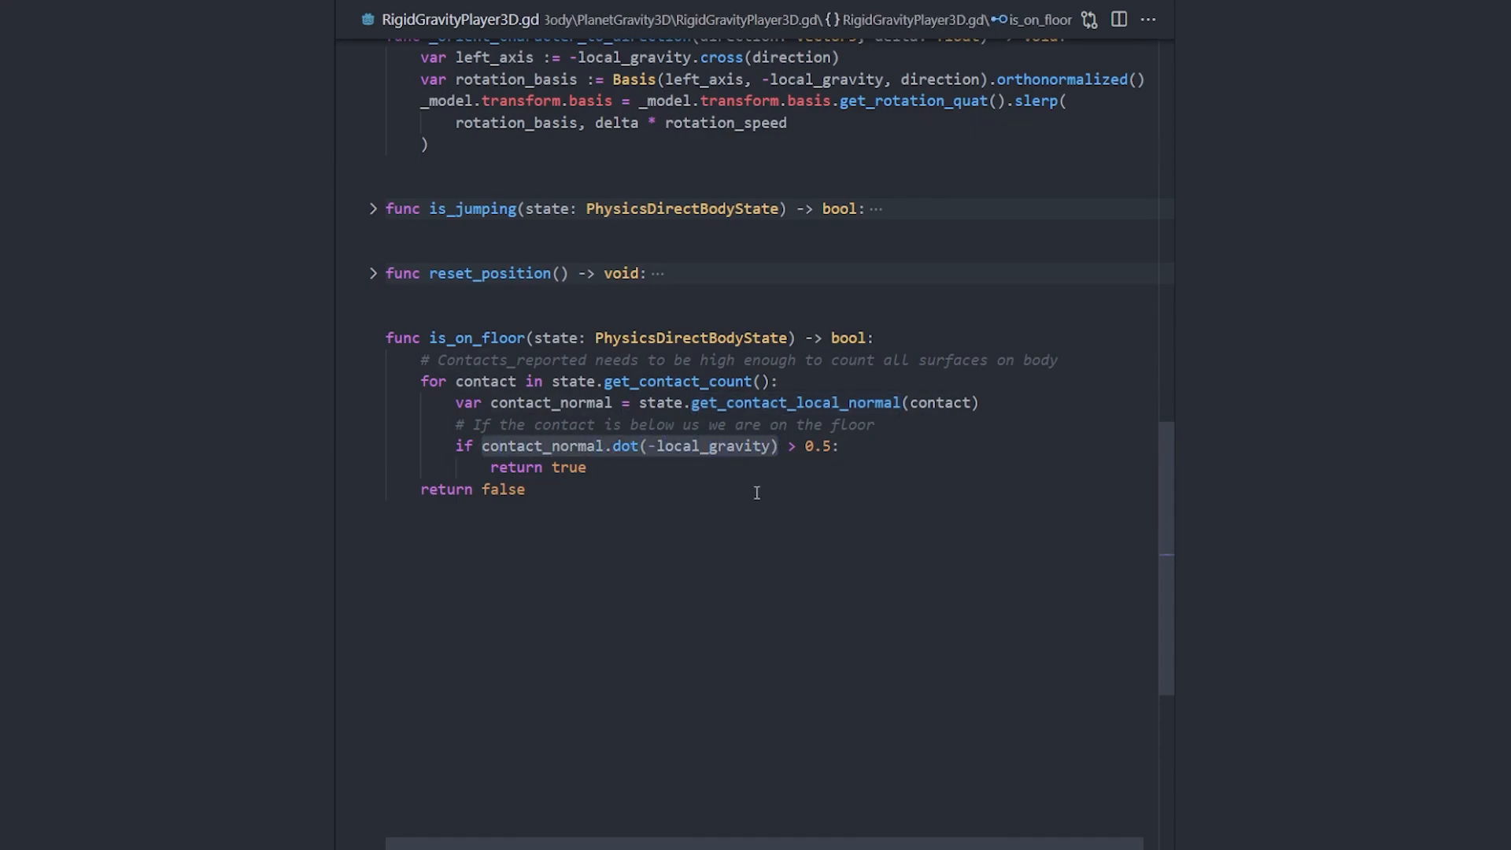
{"action": "mouse_move", "coordinate": [897, 486]}
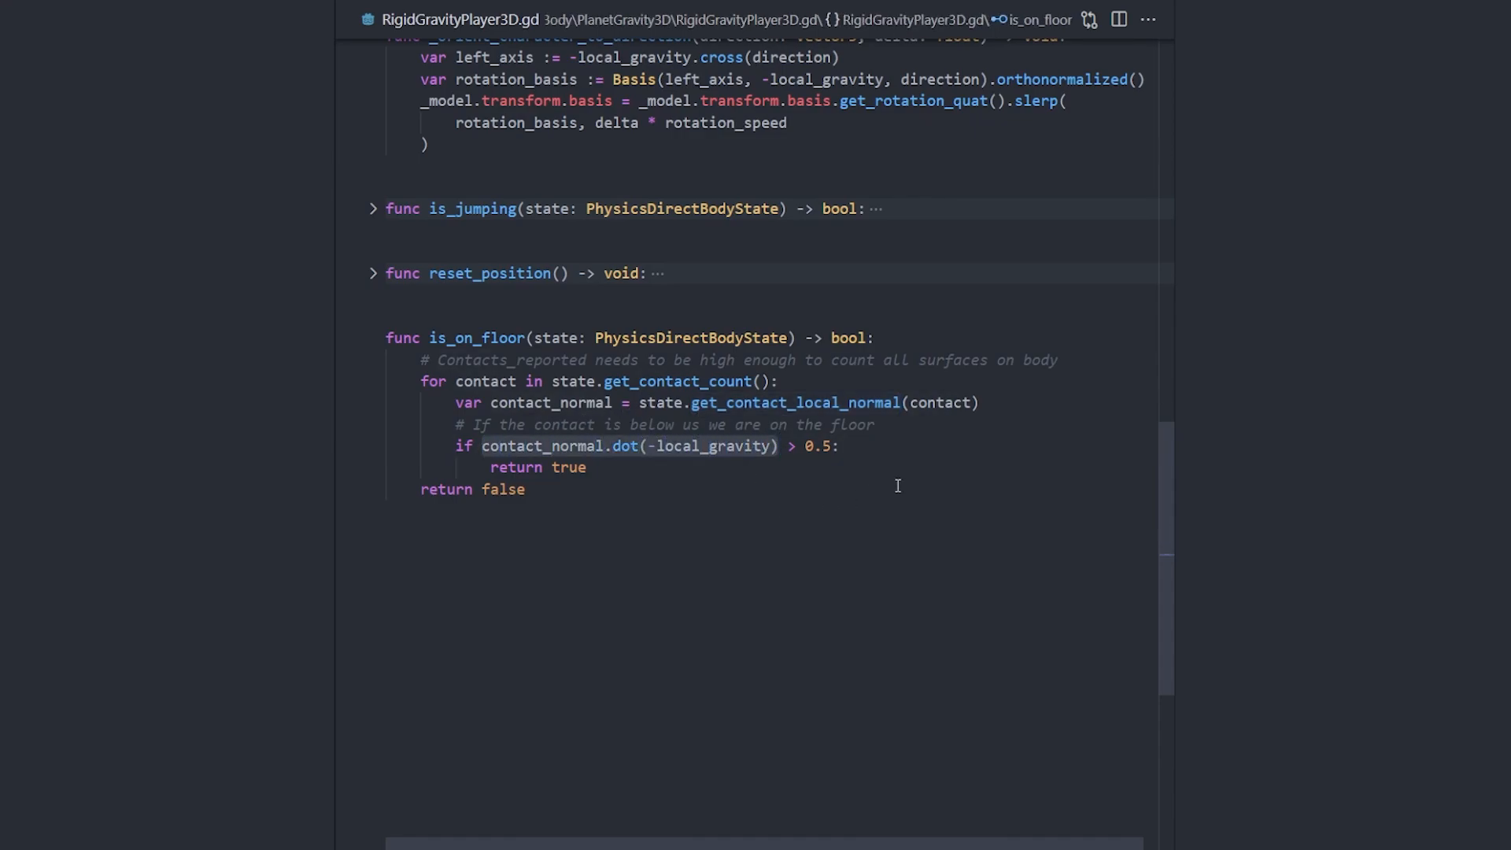
{"action": "mouse_move", "coordinate": [682, 529]}
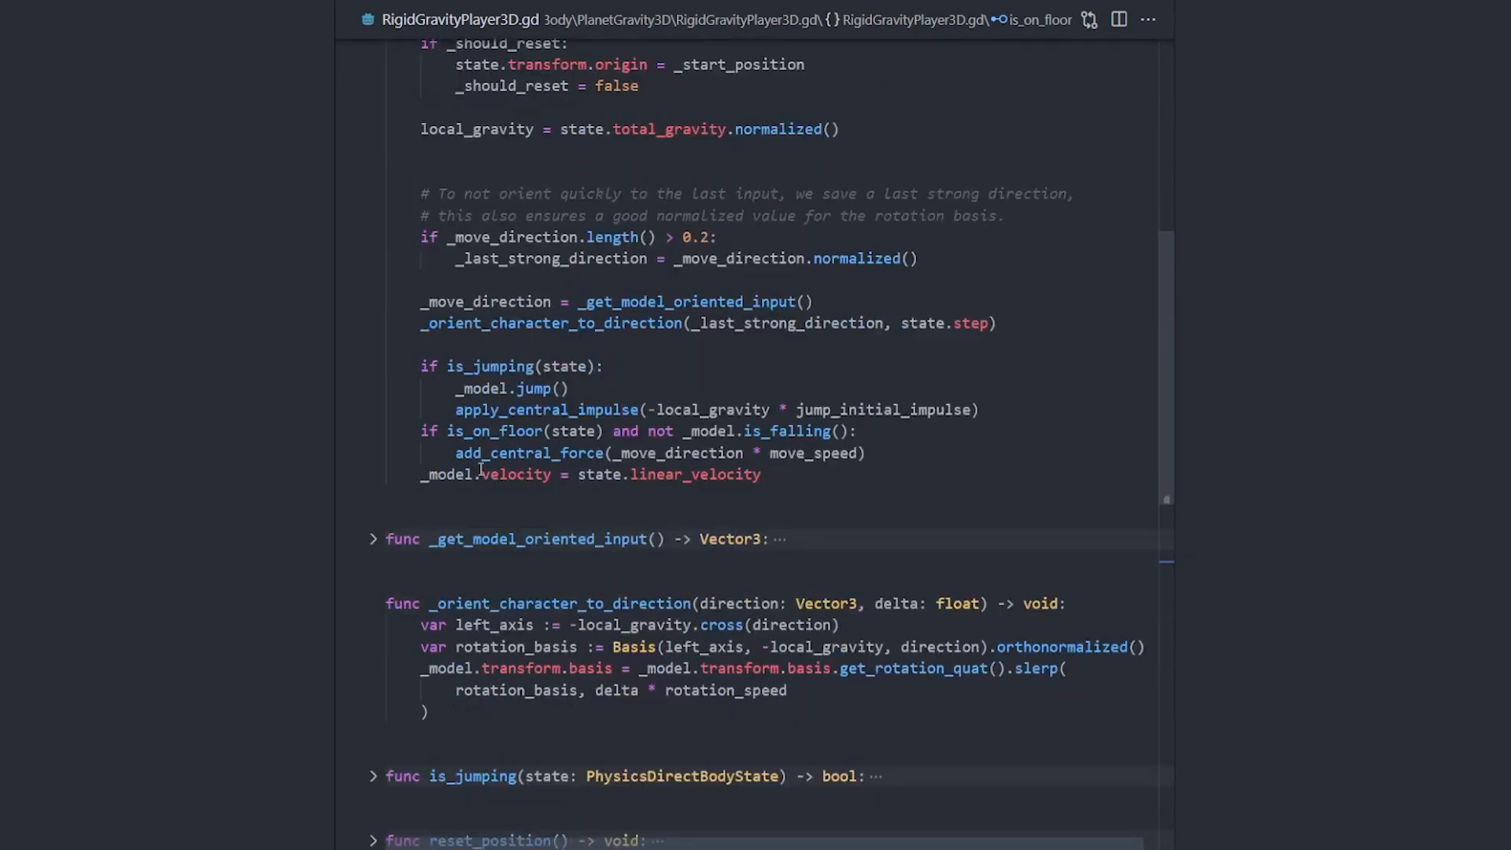
{"action": "mouse_move", "coordinate": [684, 410]}
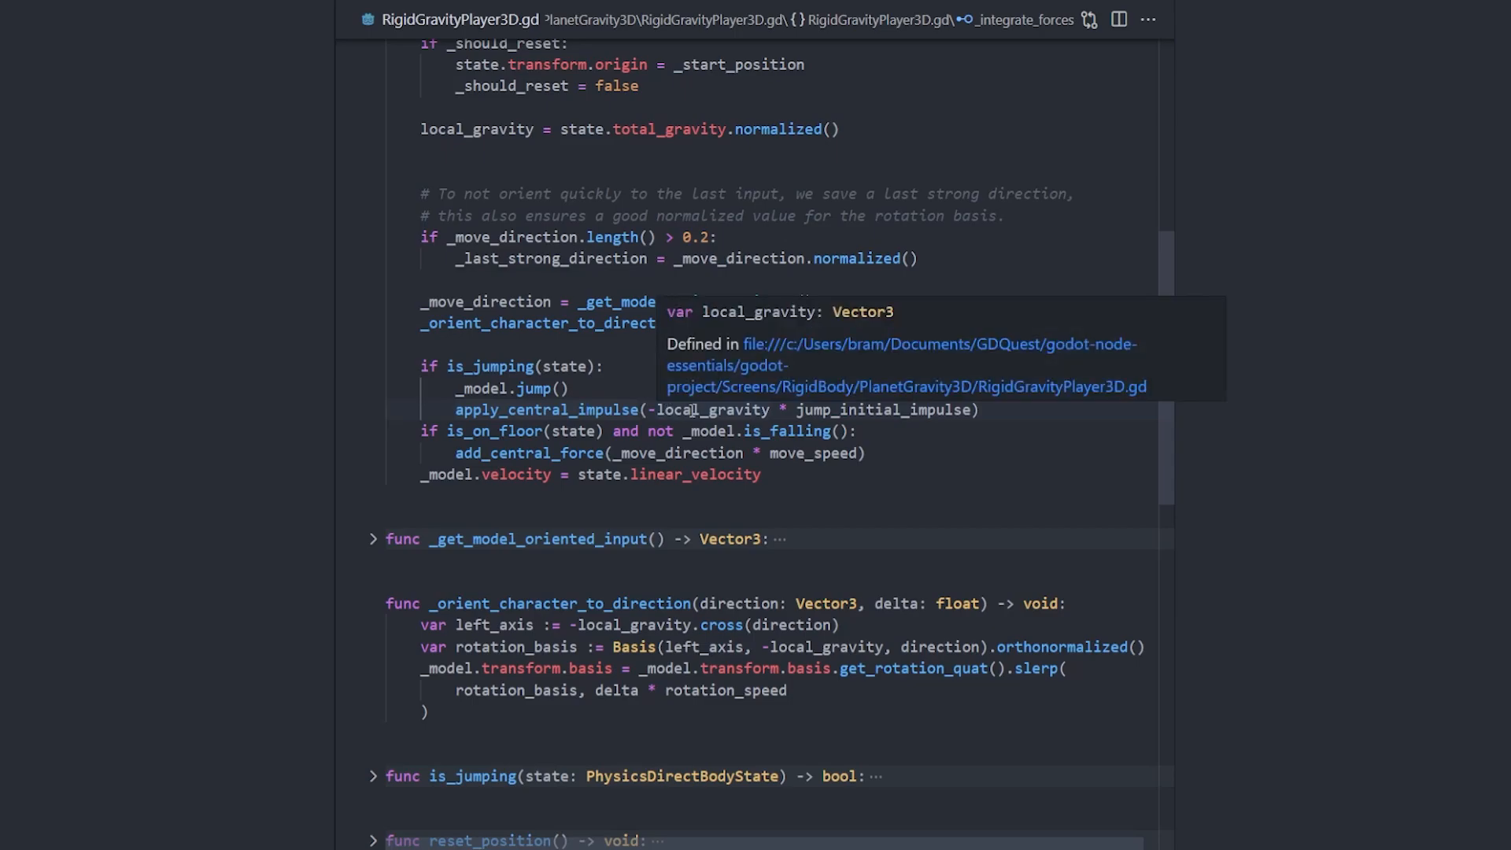